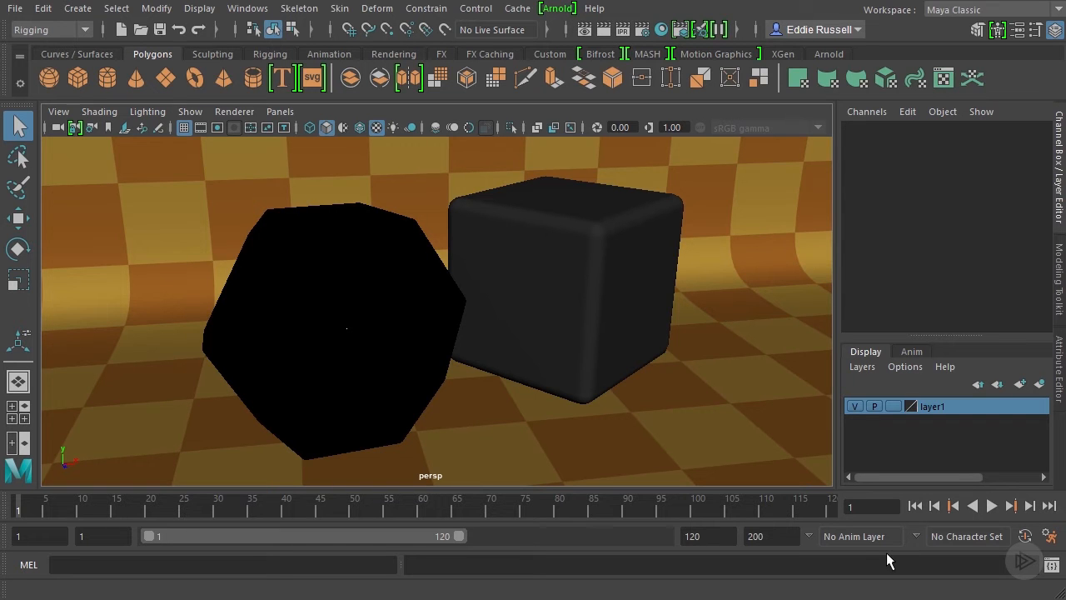
mouse_move(518, 252)
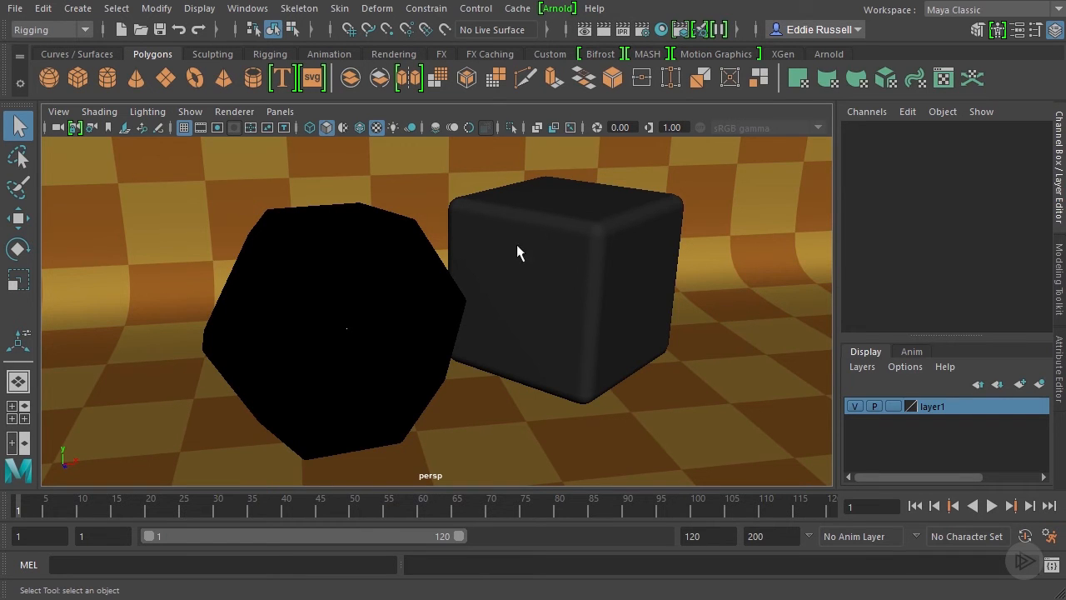
mouse_move(469, 385)
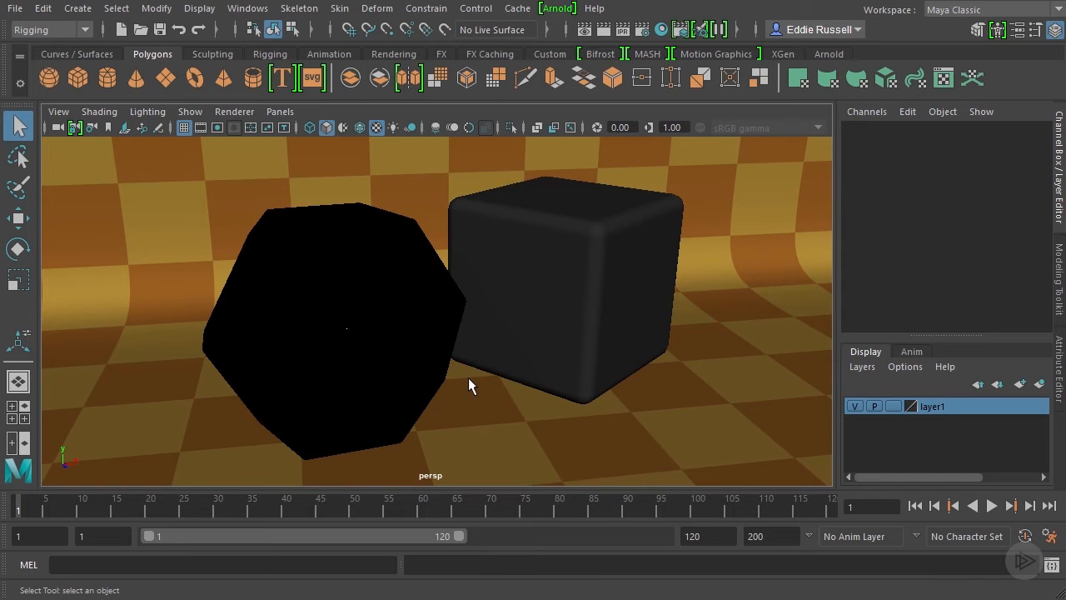
mouse_move(423, 312)
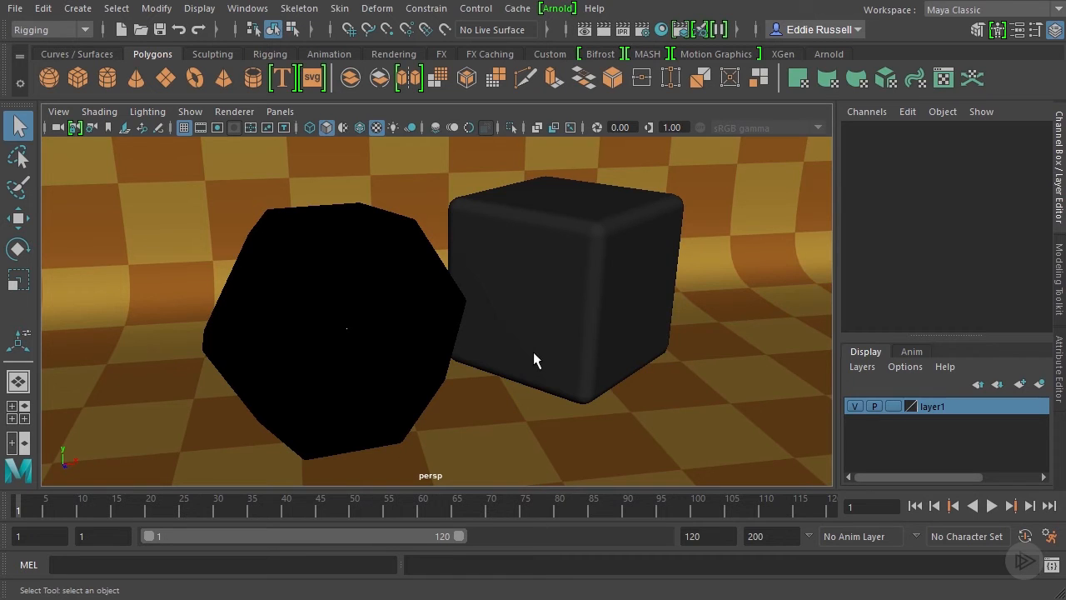
mouse_move(469, 343)
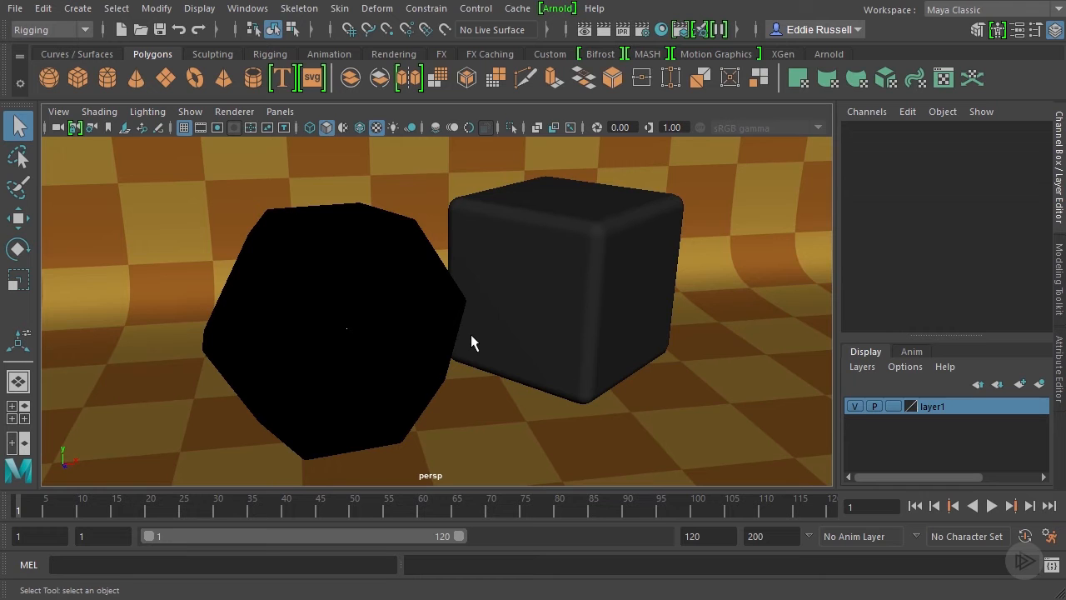
mouse_move(510, 297)
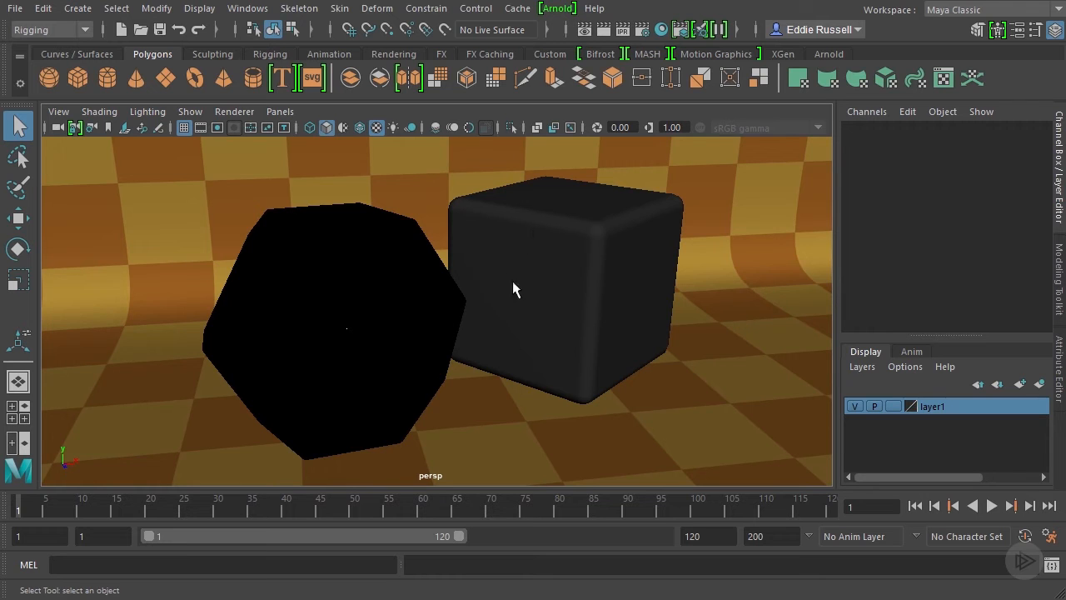
mouse_move(583, 295)
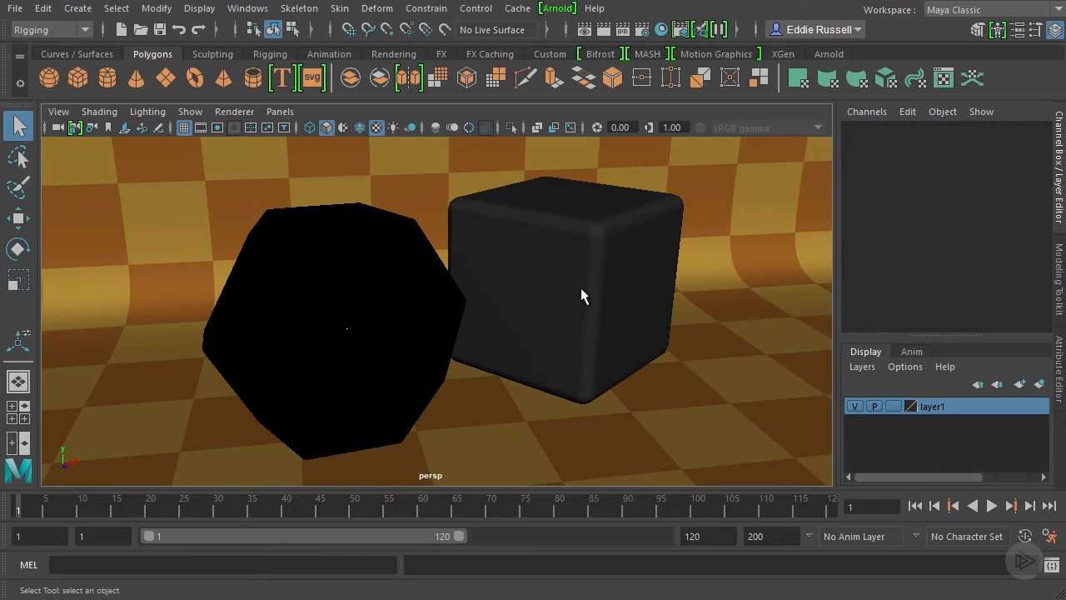
mouse_move(597, 296)
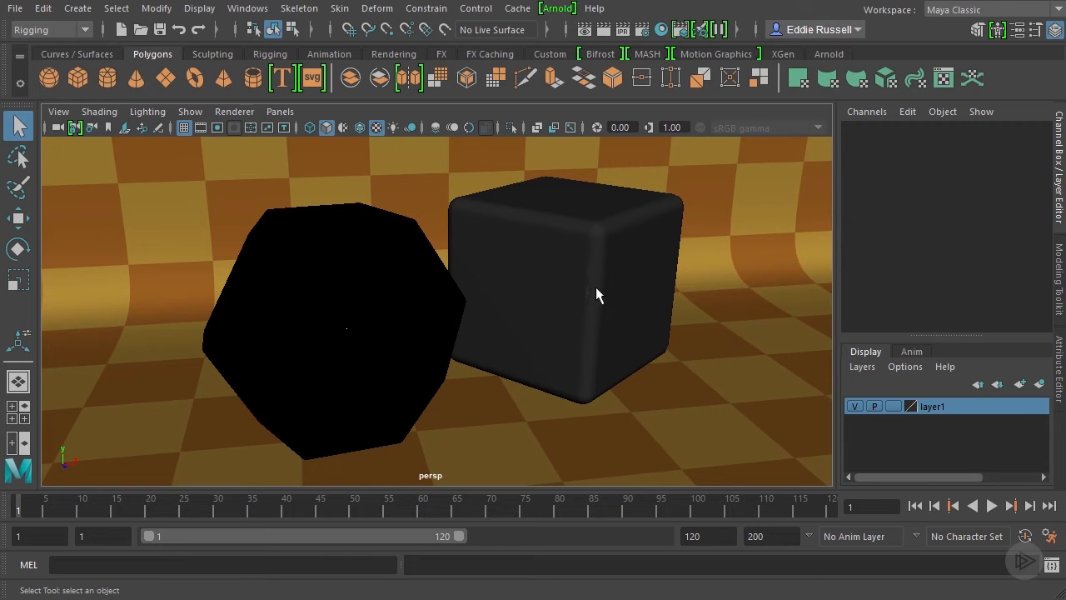
mouse_move(582, 267)
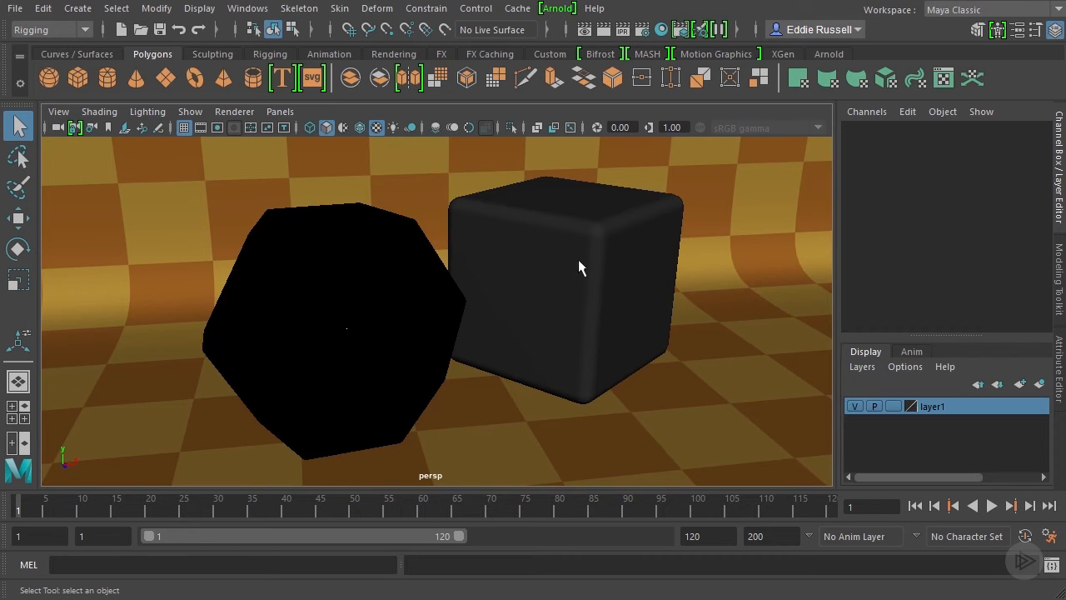
mouse_move(443, 315)
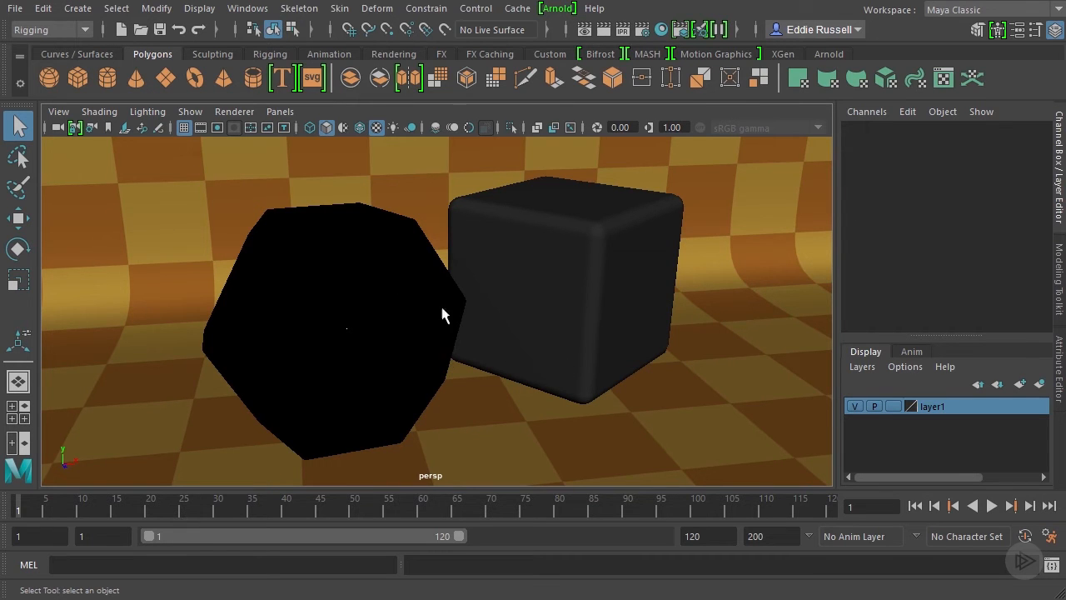
mouse_move(433, 336)
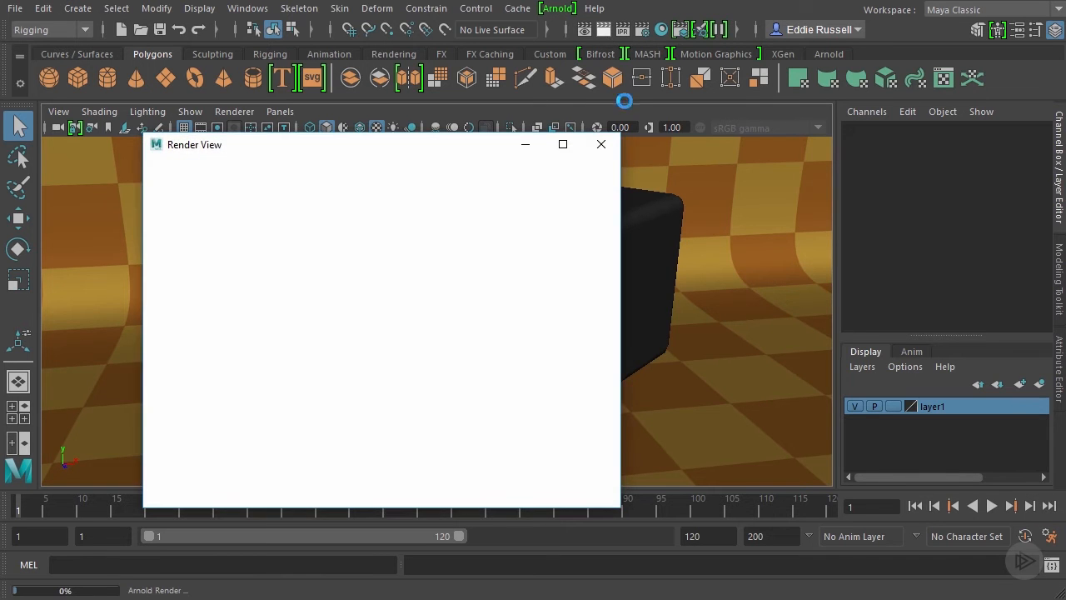
mouse_move(706, 289)
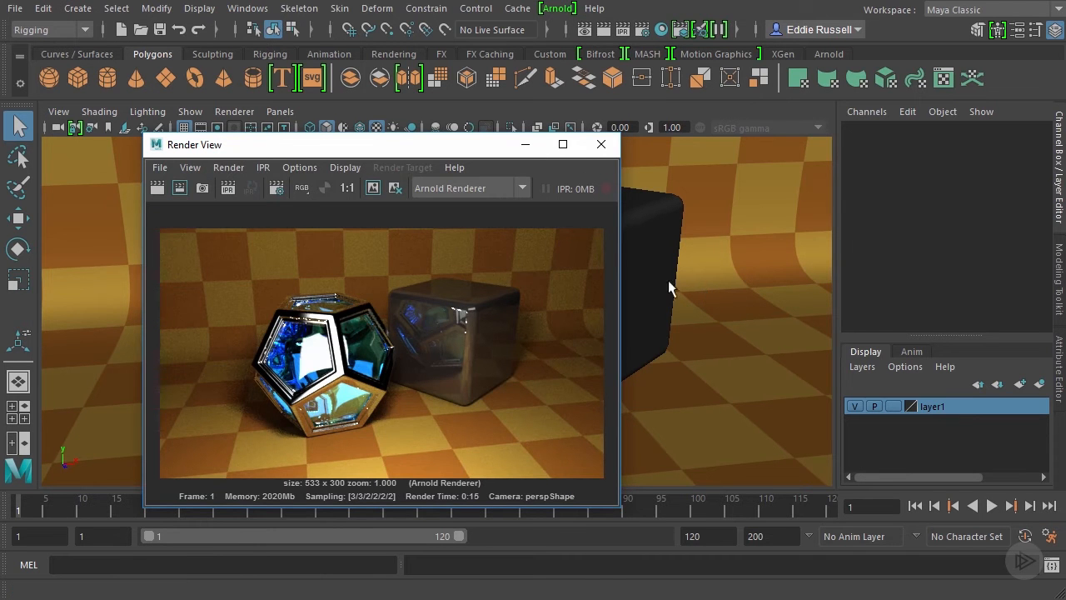
drag(193, 144, 150, 92)
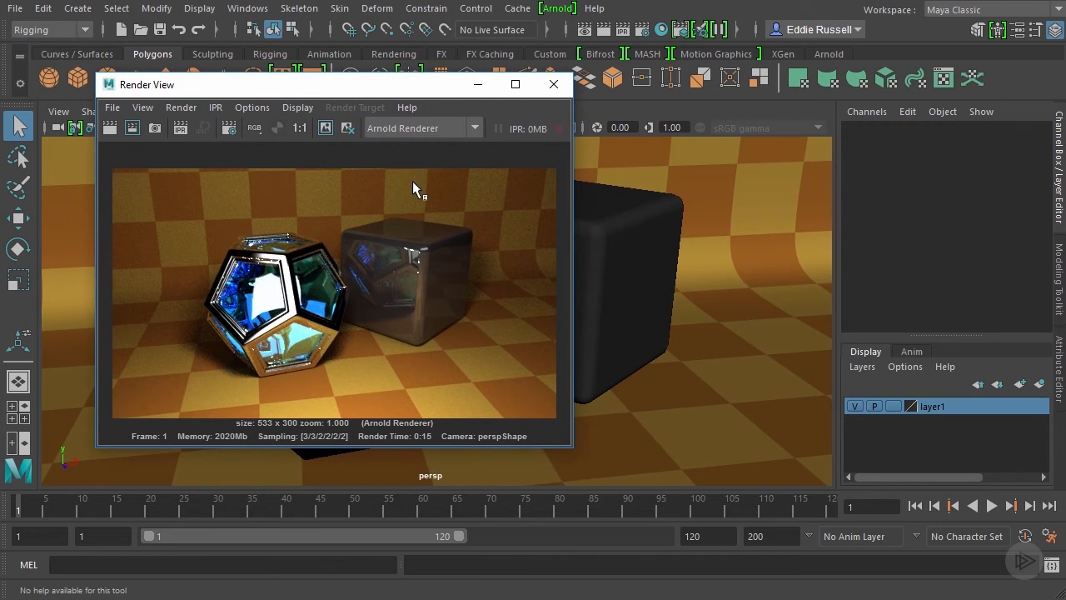
mouse_move(304, 308)
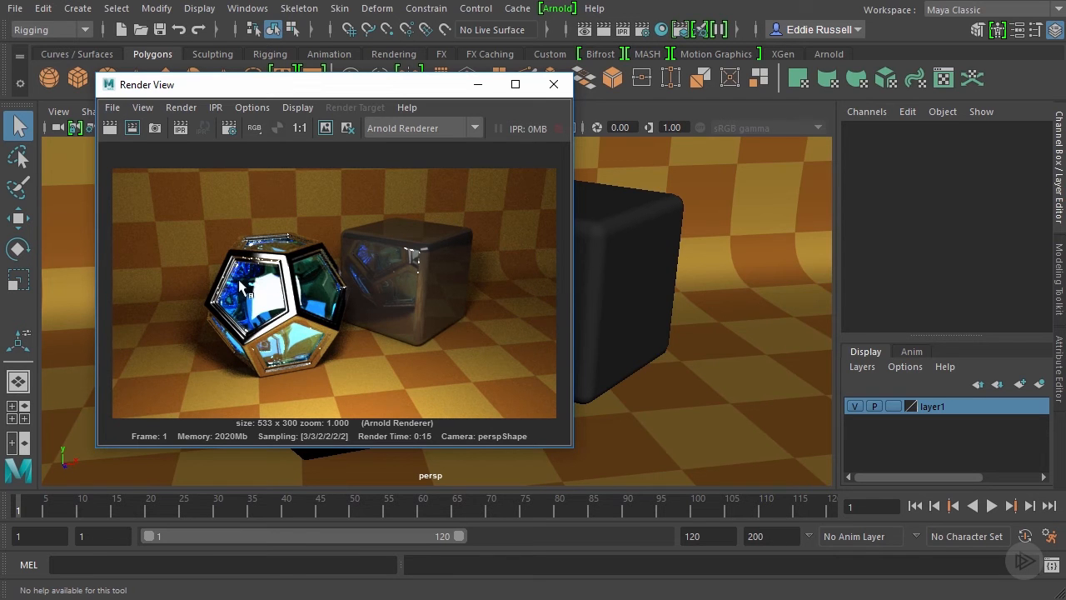
mouse_move(250, 310)
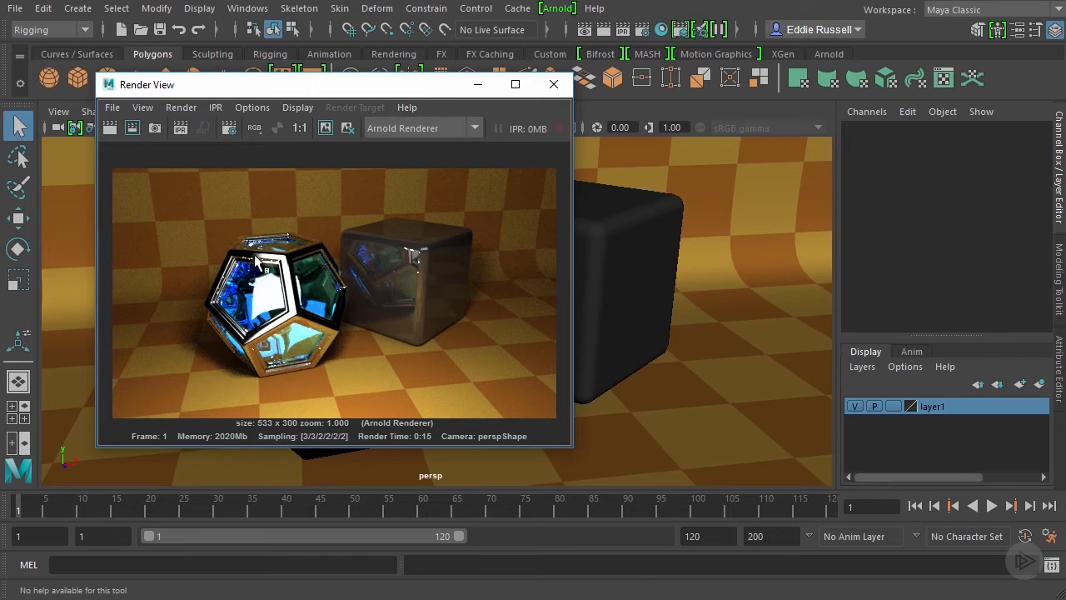
mouse_move(255, 356)
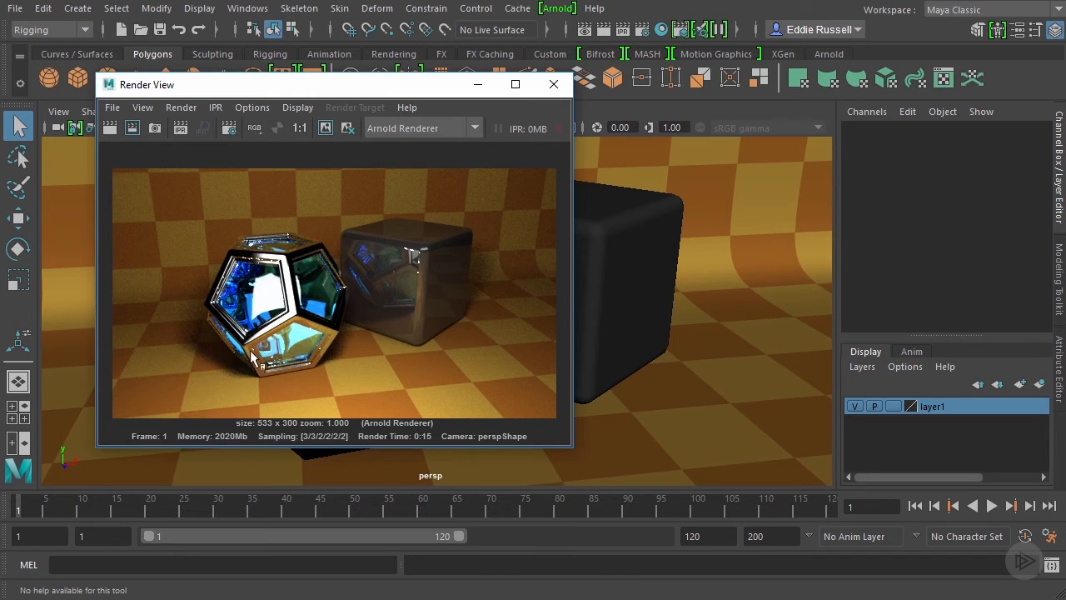
mouse_move(279, 321)
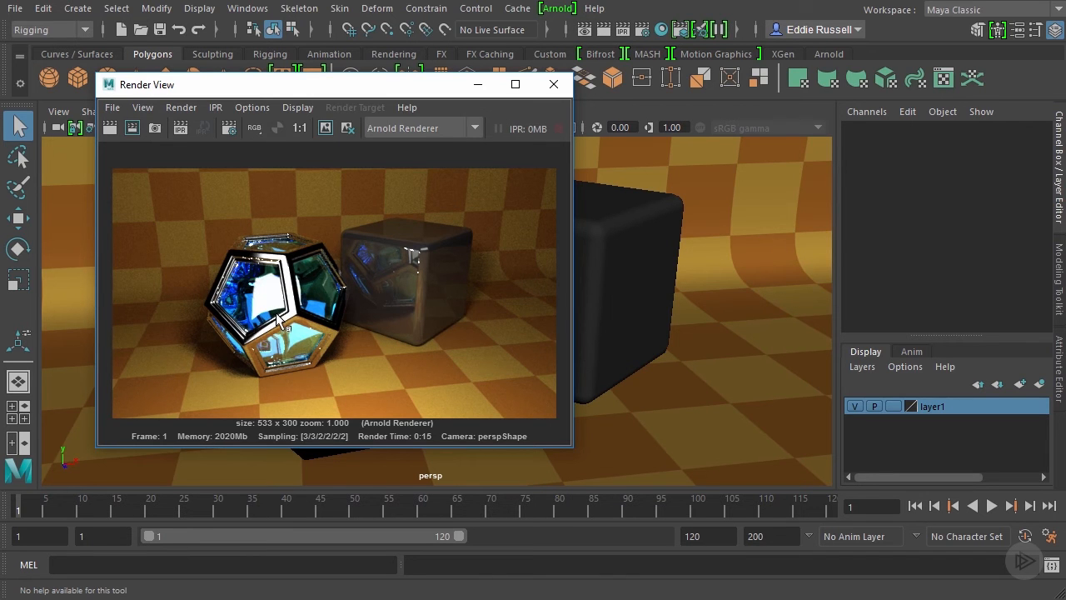
mouse_move(375, 267)
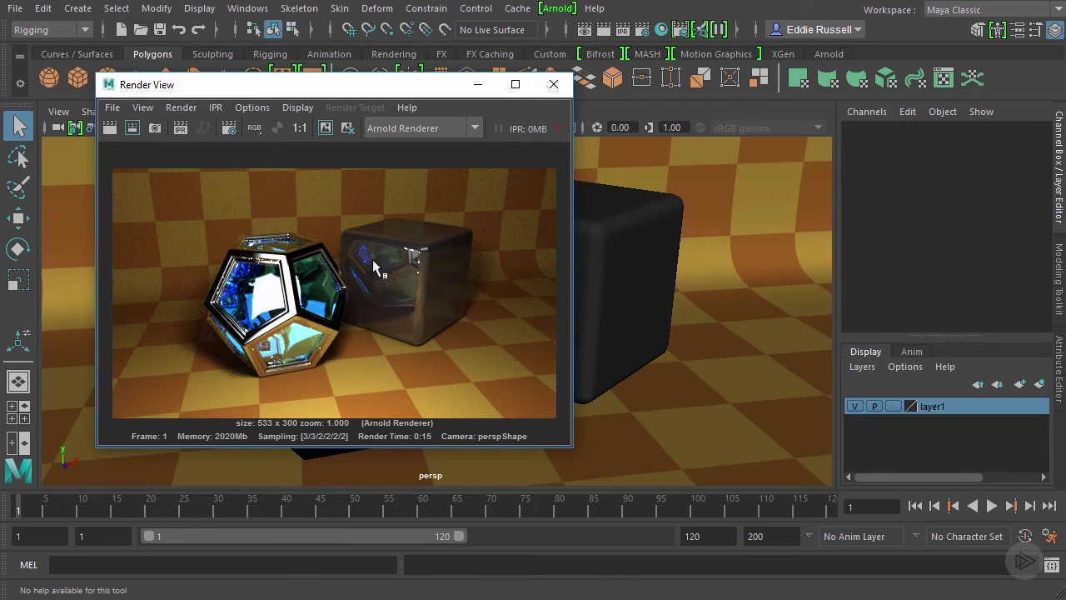
mouse_move(350, 308)
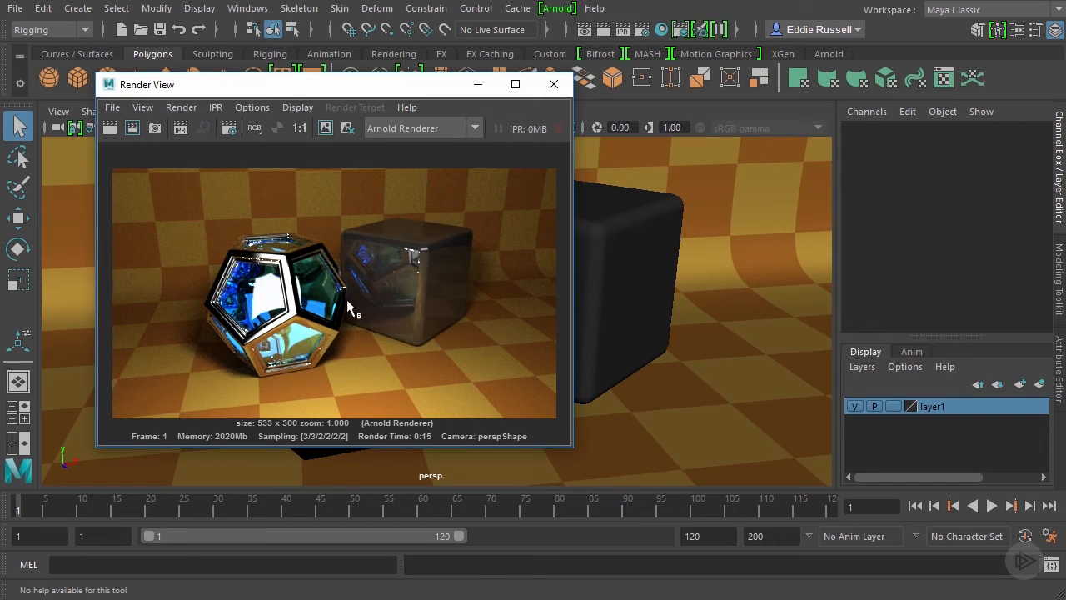
mouse_move(211, 344)
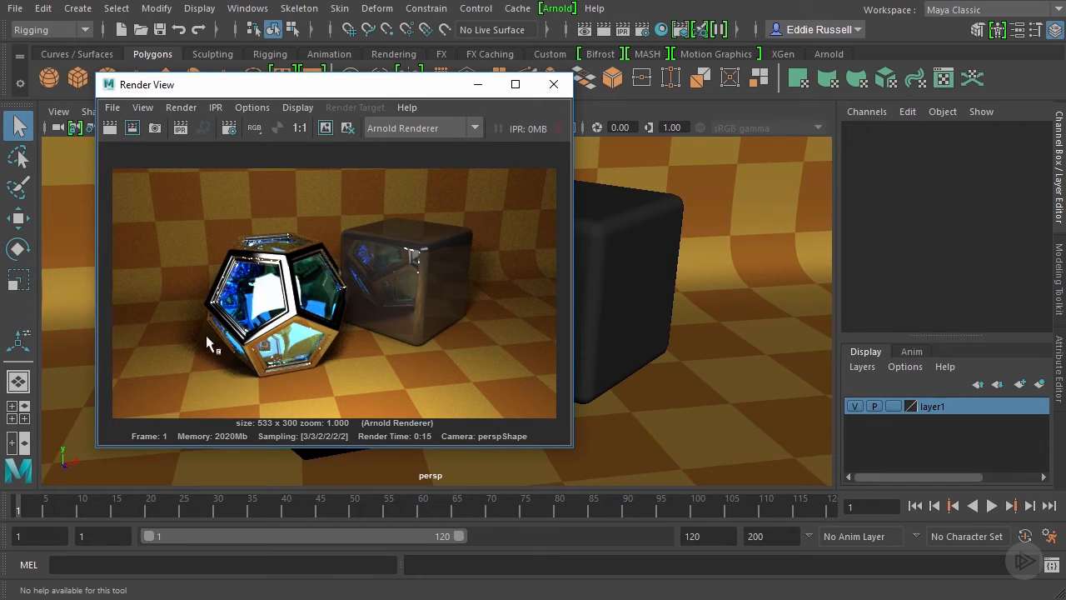
mouse_move(467, 300)
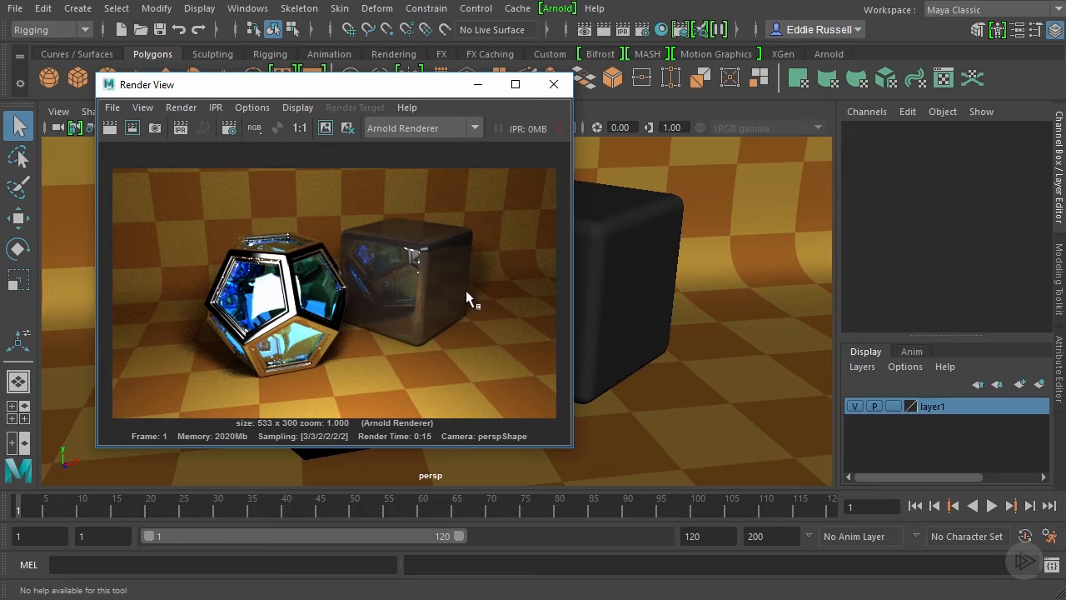
mouse_move(370, 279)
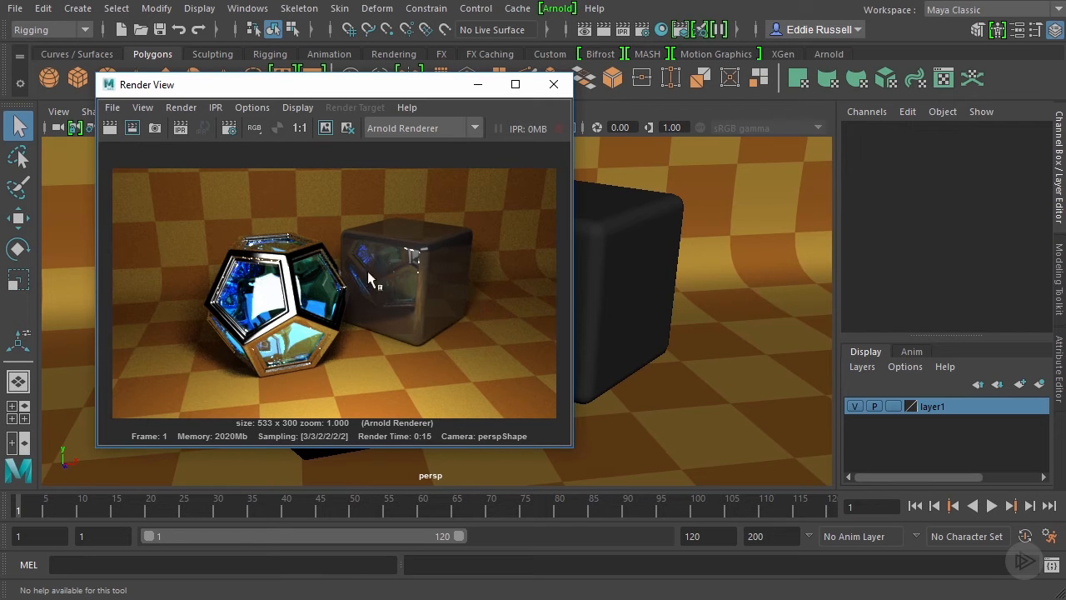
mouse_move(417, 292)
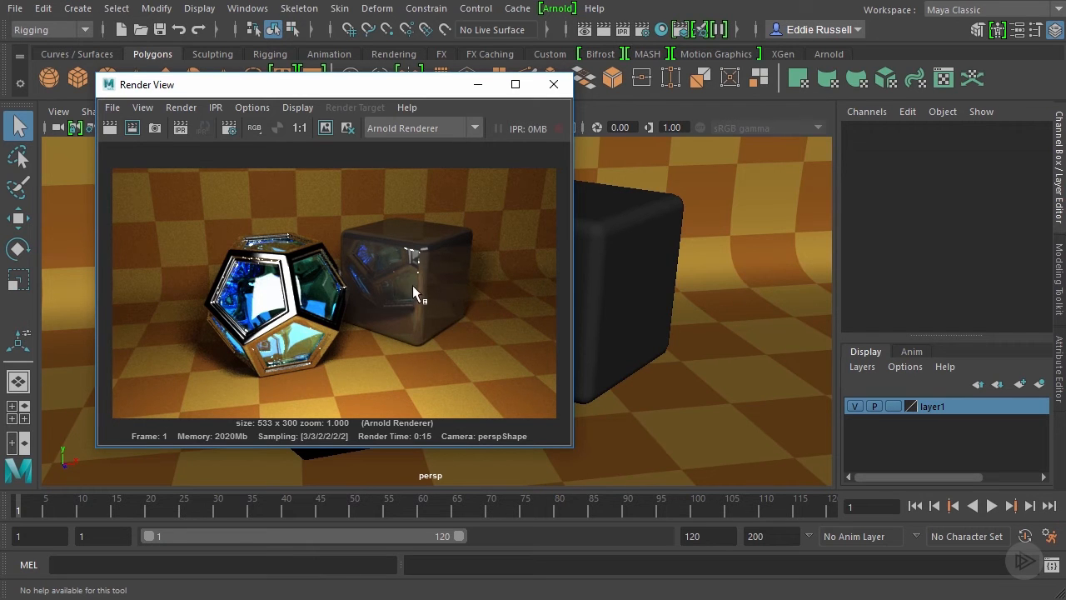
mouse_move(416, 287)
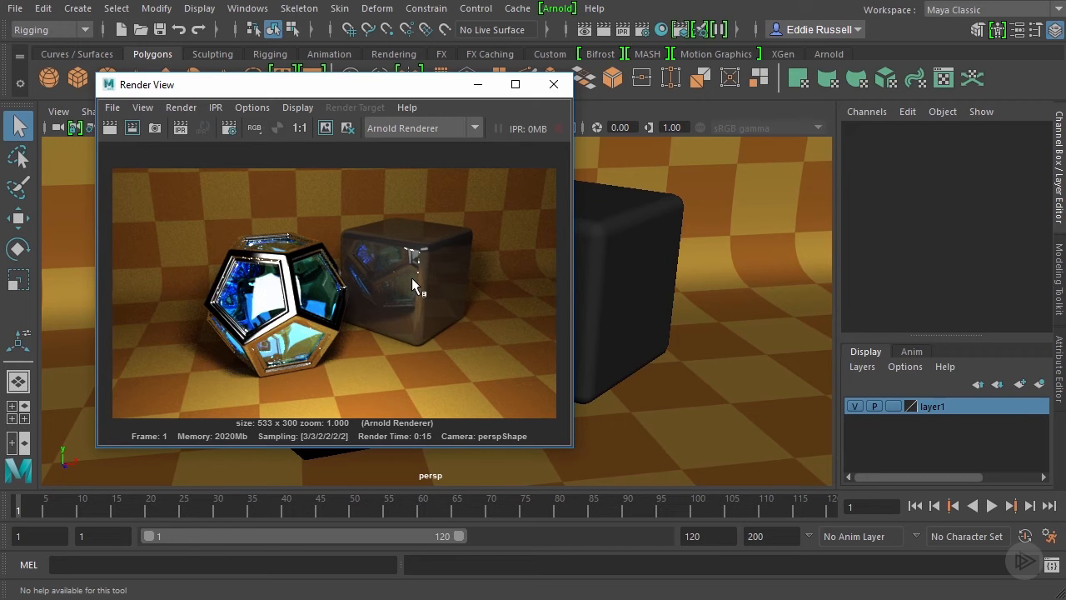
mouse_move(396, 276)
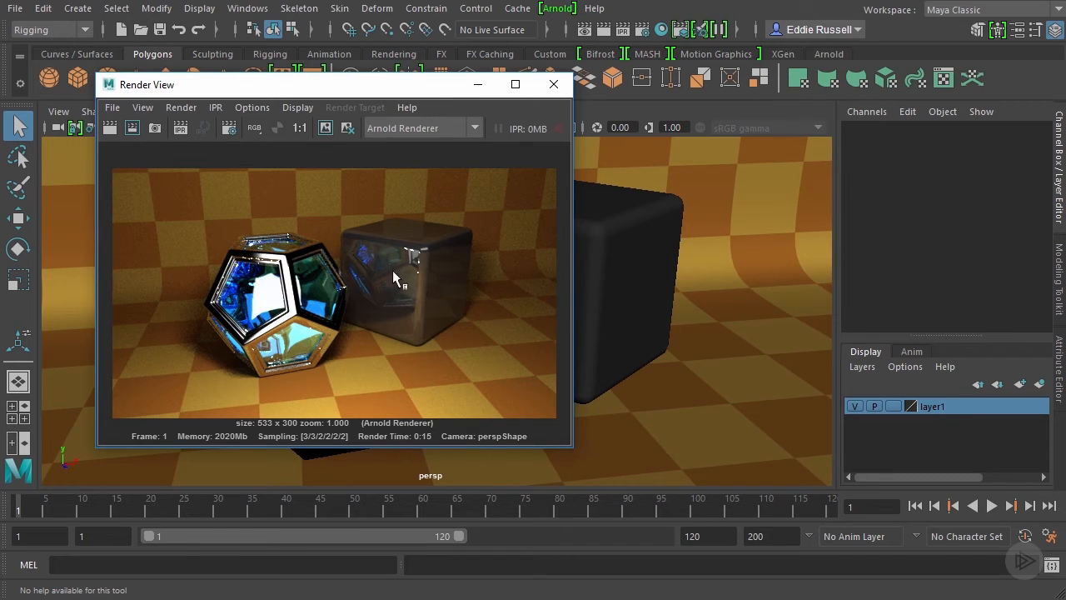
mouse_move(371, 258)
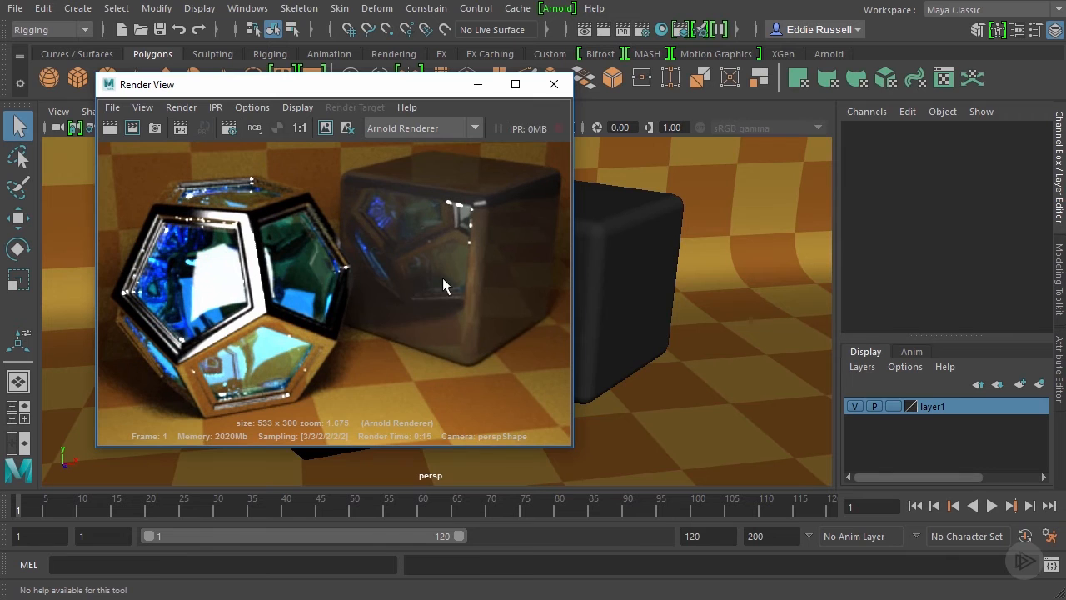
mouse_move(433, 252)
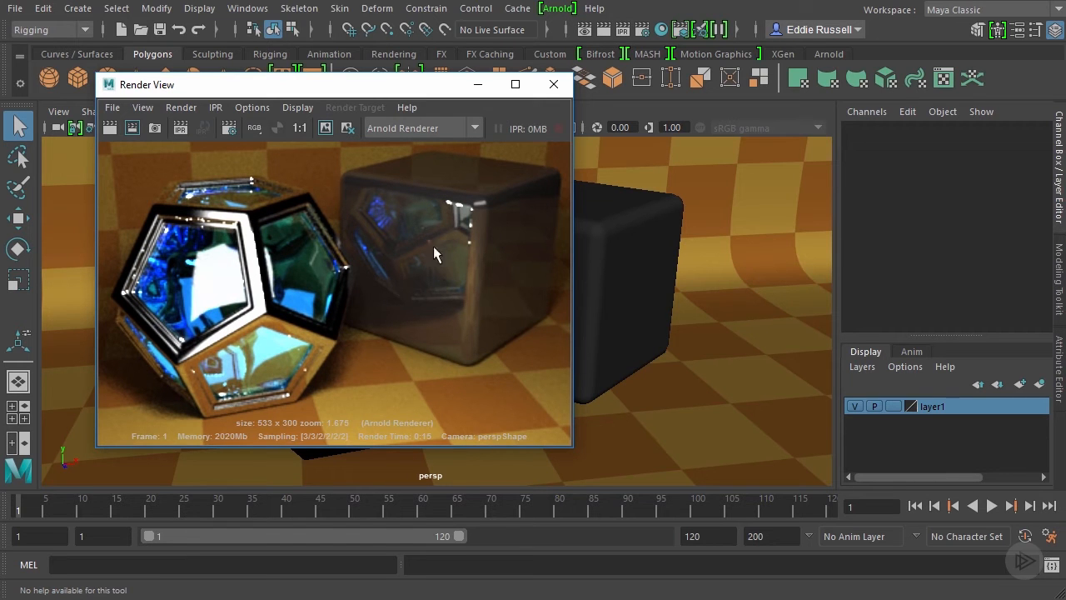
mouse_move(270, 217)
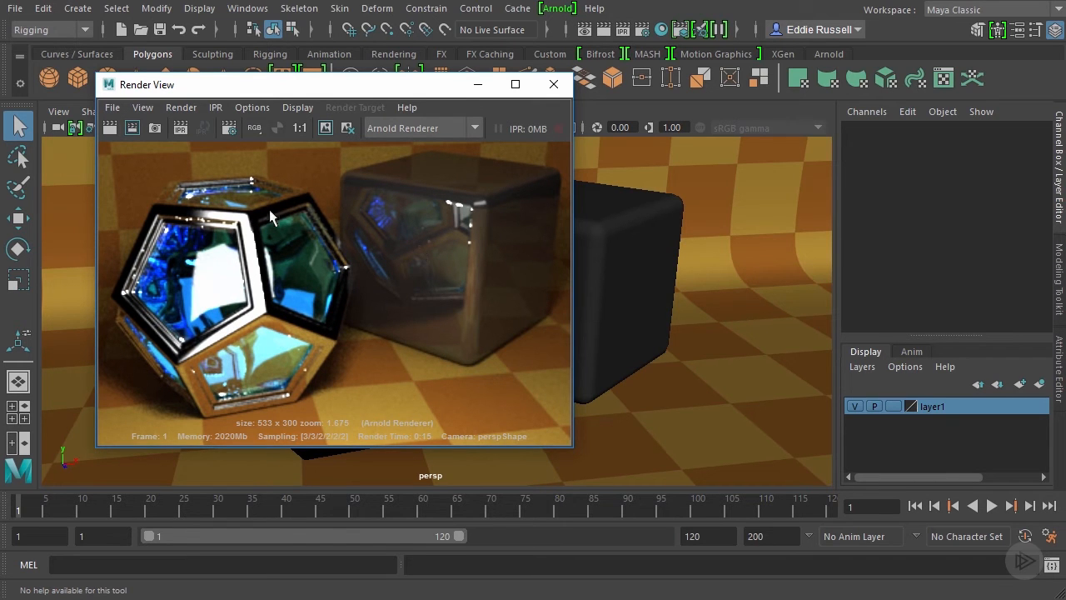
mouse_move(397, 222)
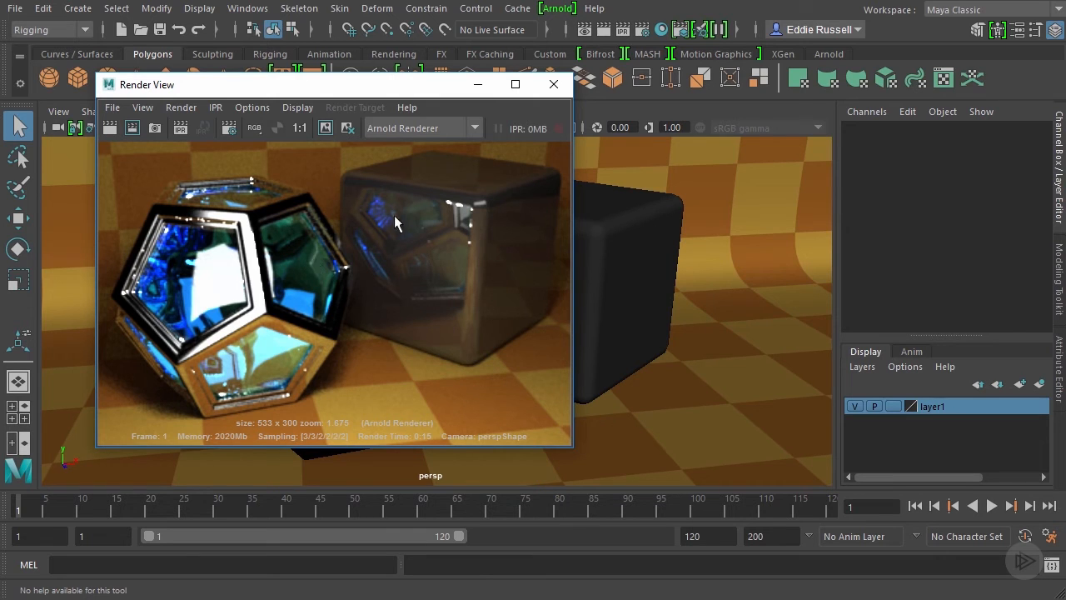
mouse_move(396, 312)
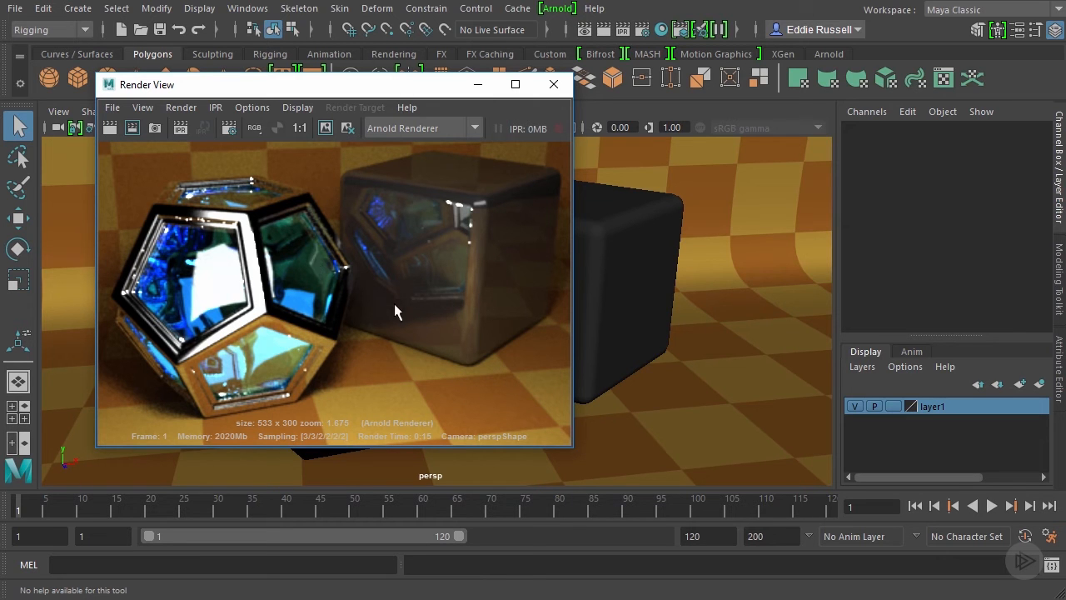
mouse_move(339, 364)
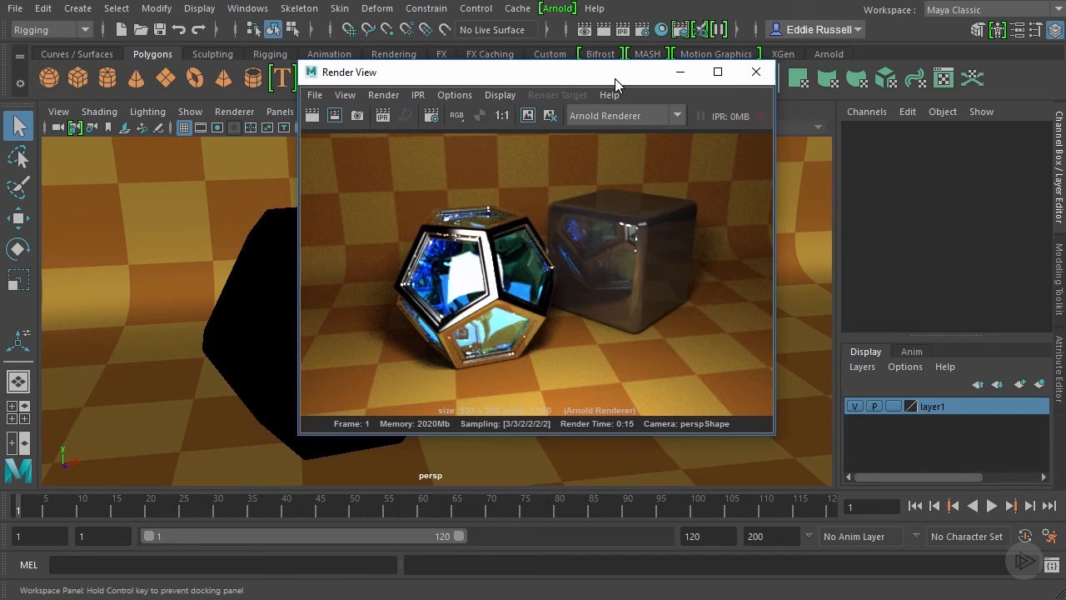
mouse_move(268, 235)
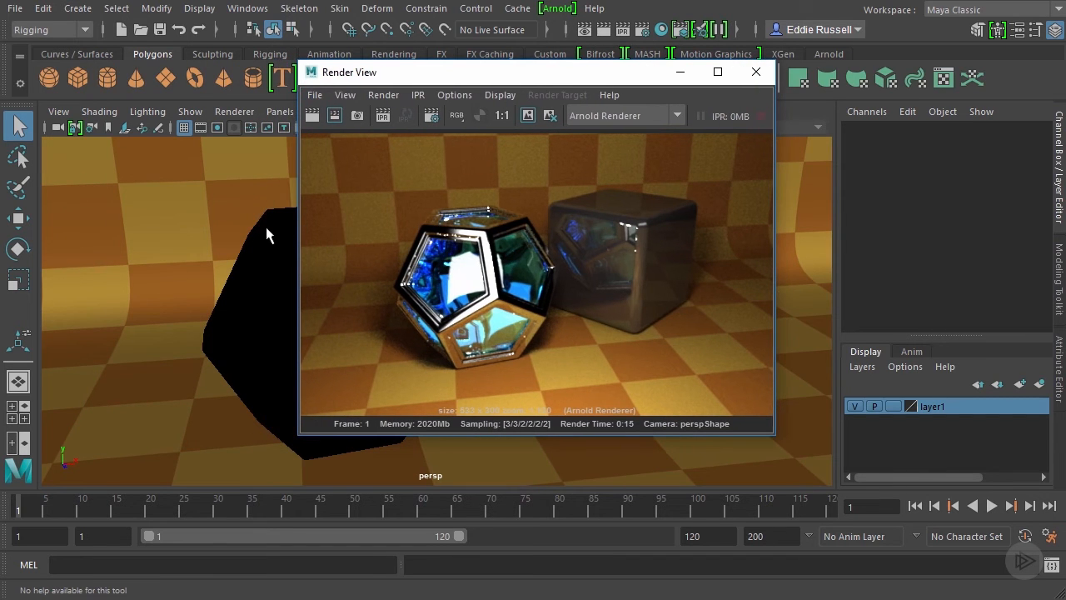
Step: Expand Render Stats for outer_metal_cageShape and scroll down to its visibility checkboxes
click(258, 325)
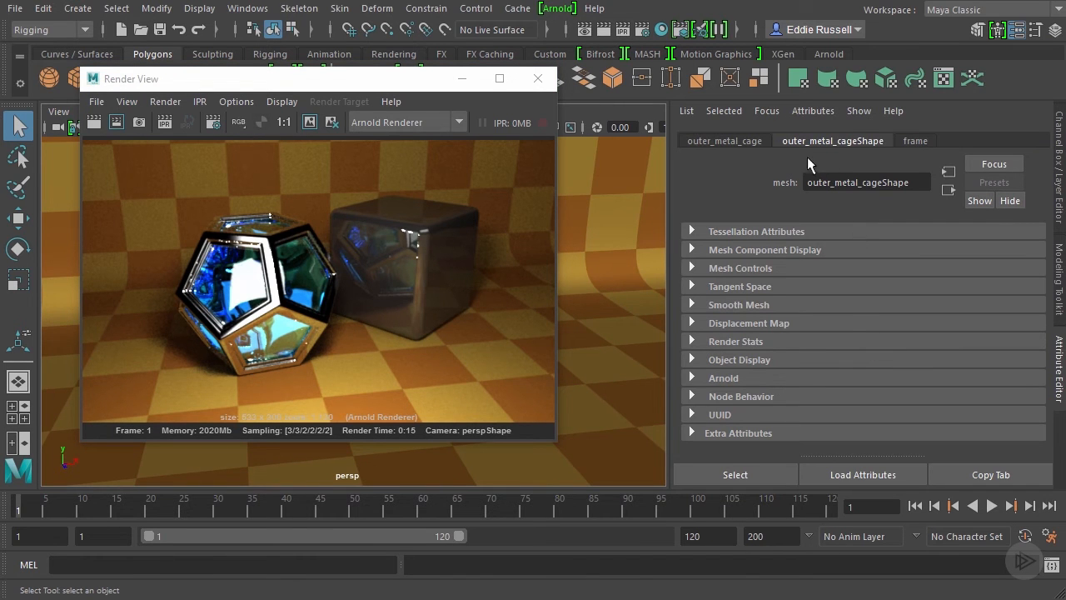
mouse_move(787, 320)
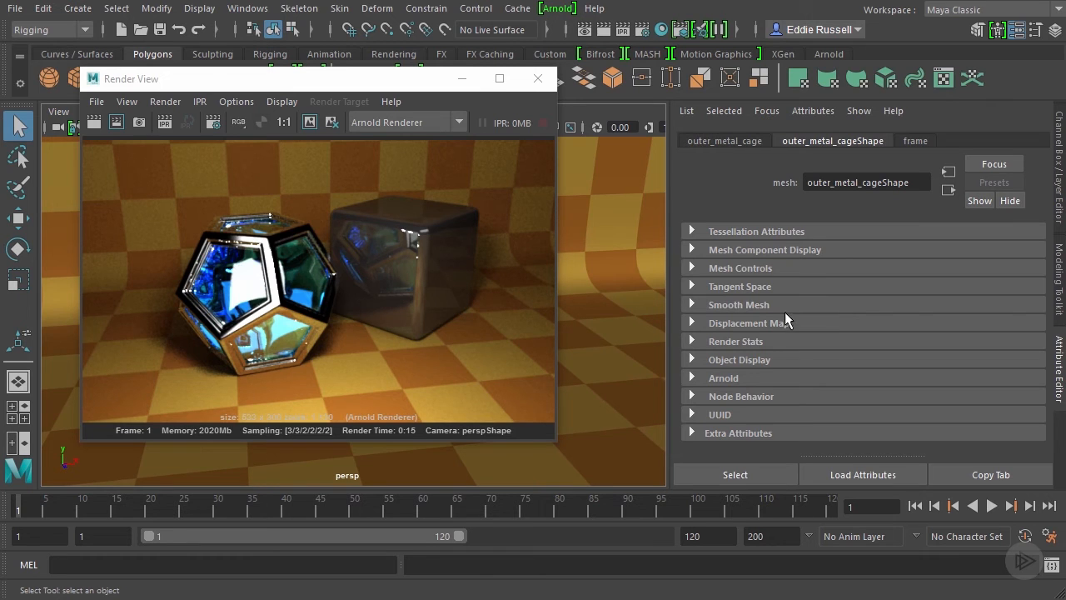
mouse_move(741, 350)
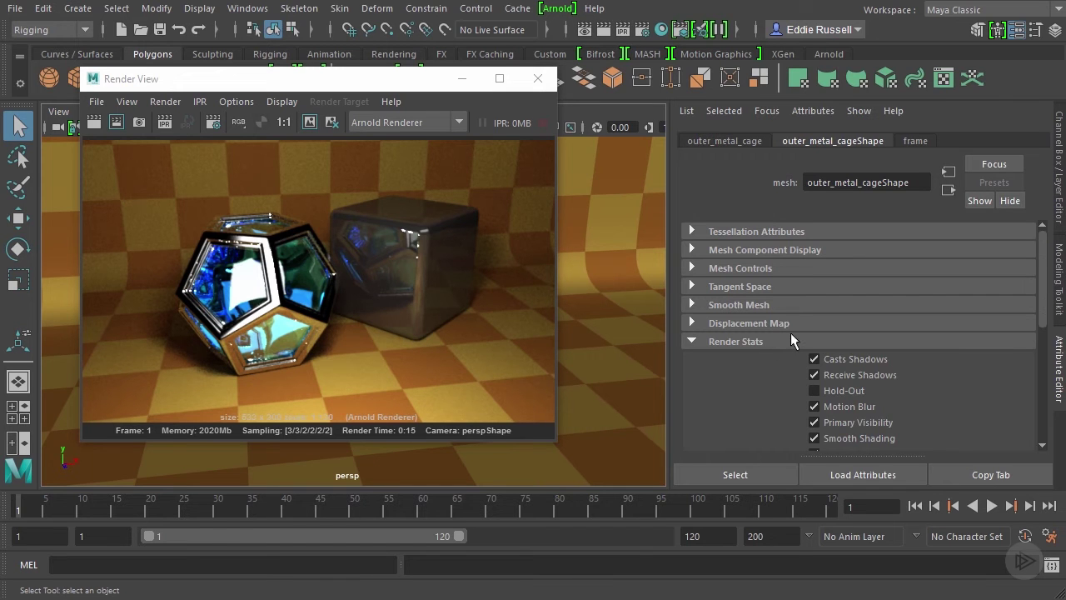
scroll(down, 3)
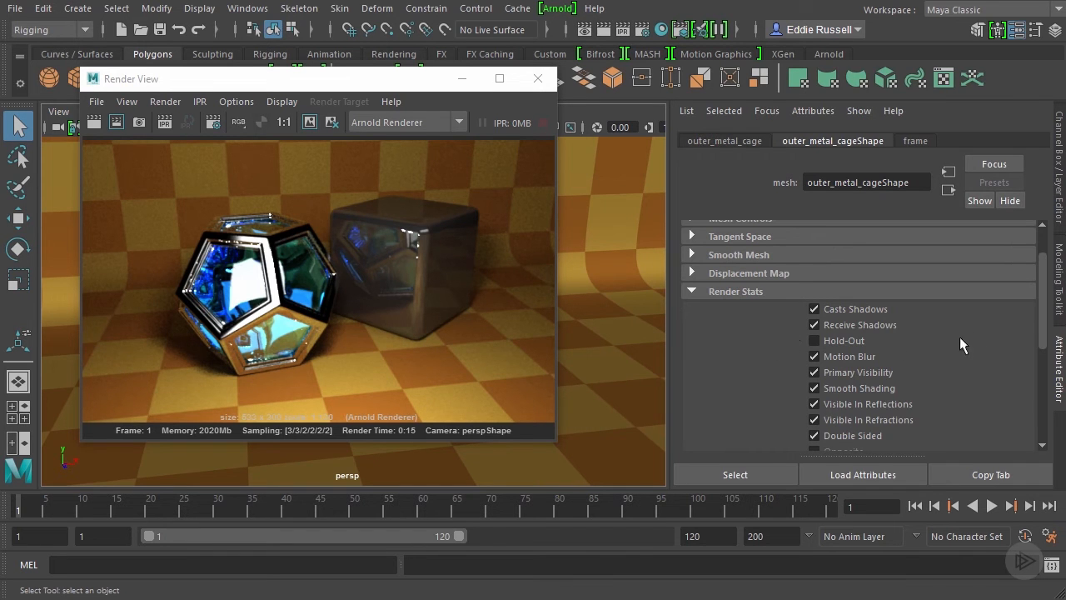
scroll(down, 3)
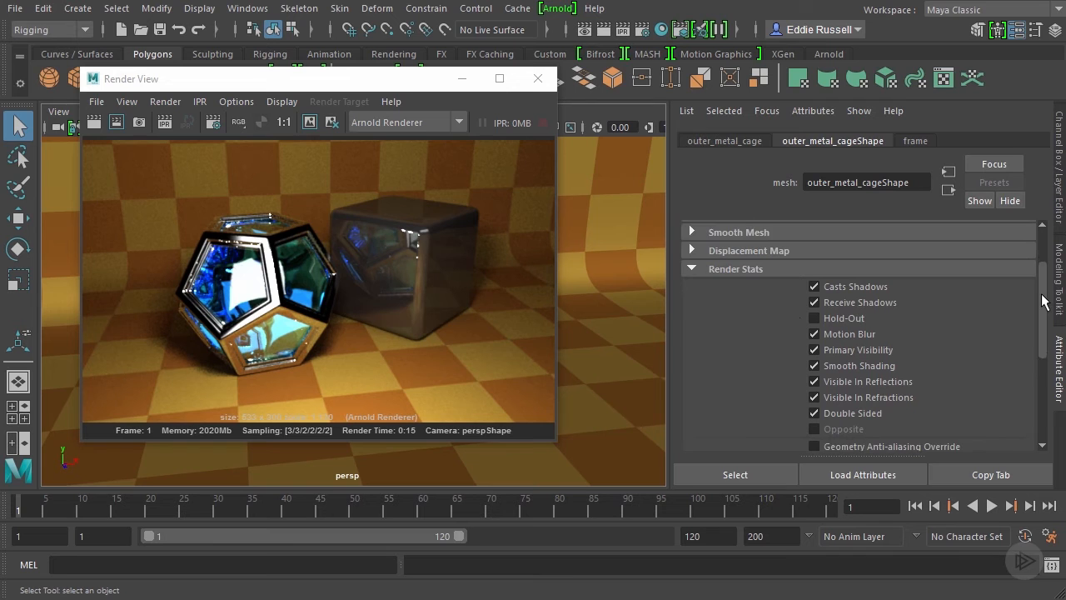
scroll(down, 3)
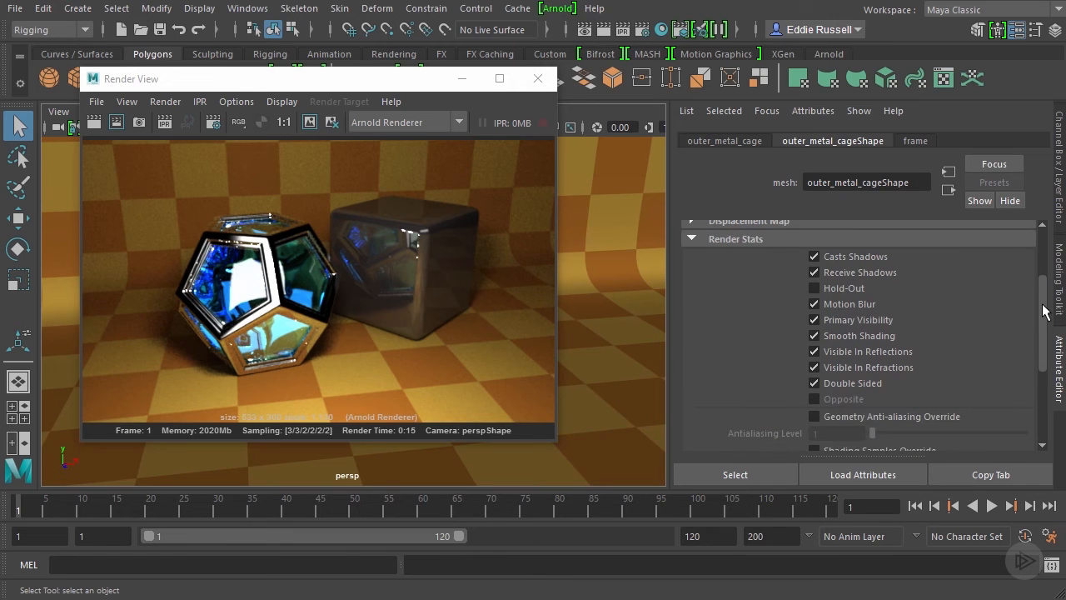
mouse_move(1036, 312)
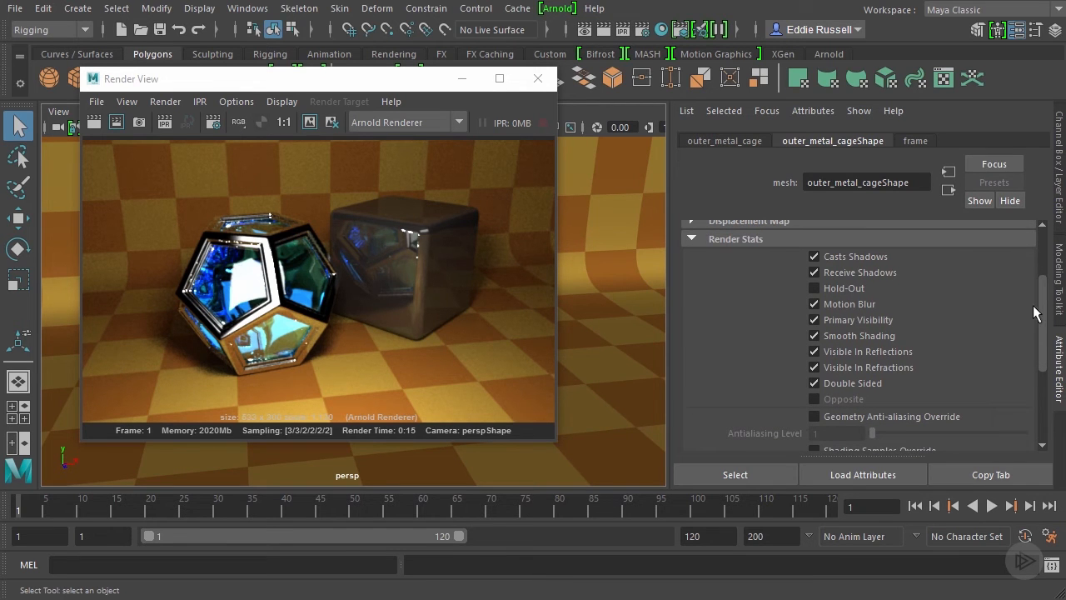
mouse_move(279, 291)
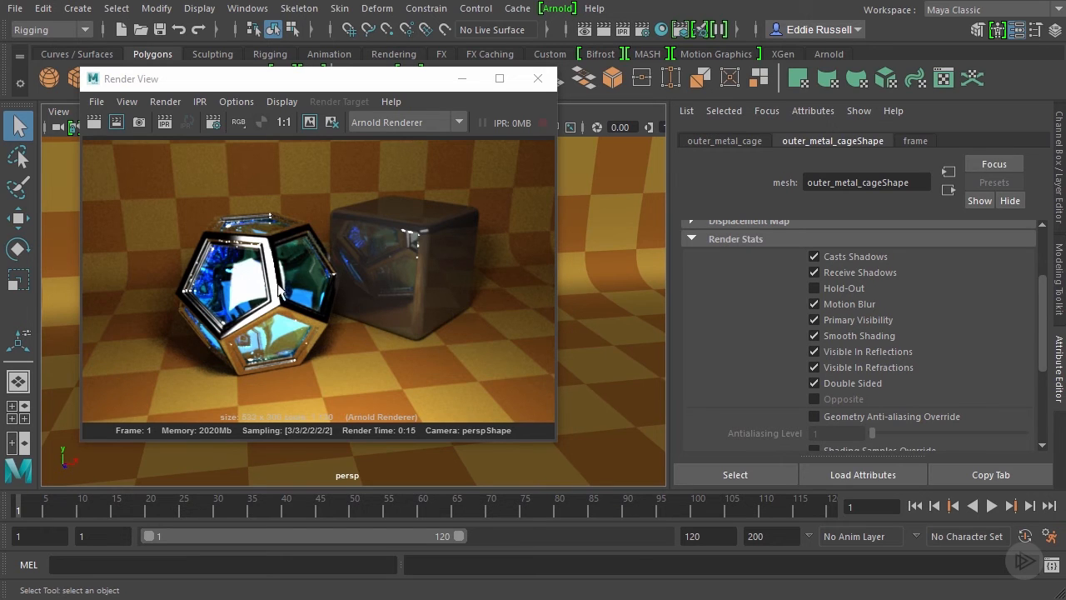
mouse_move(824, 256)
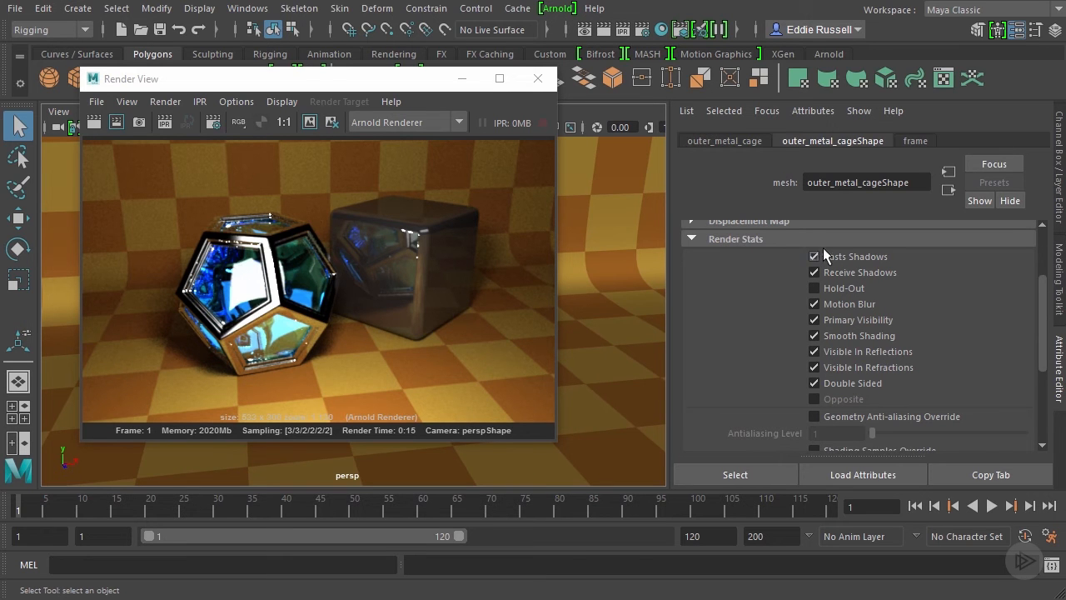
mouse_move(804, 272)
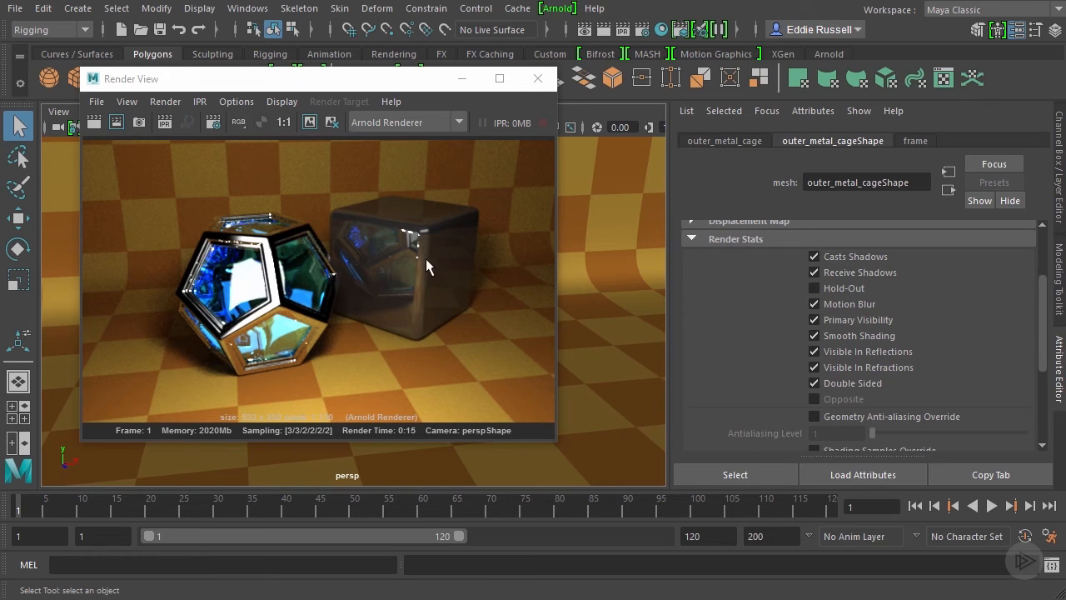
mouse_move(366, 229)
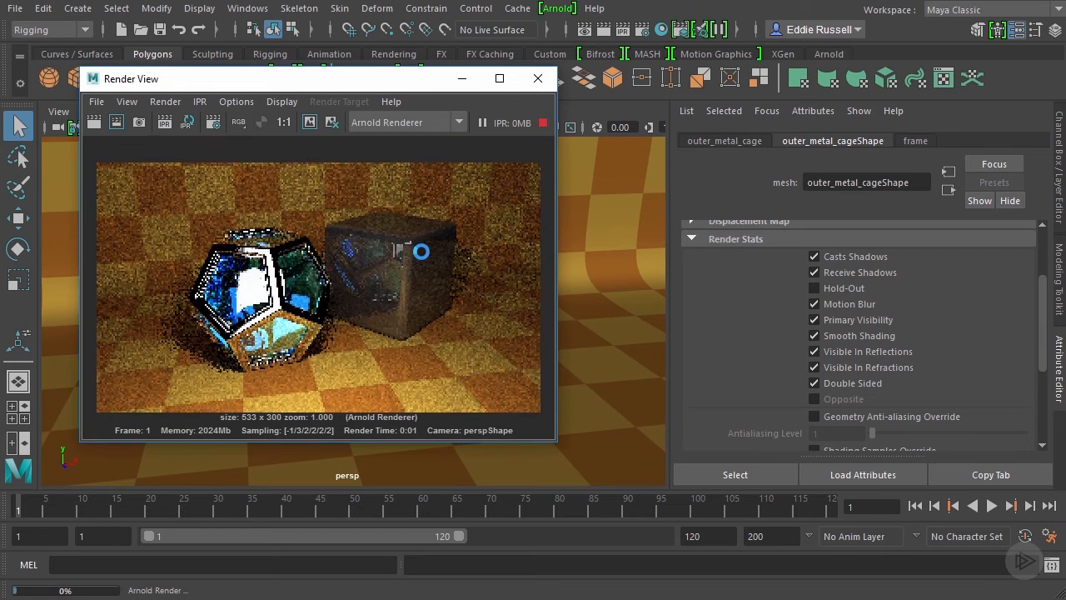
click(167, 123)
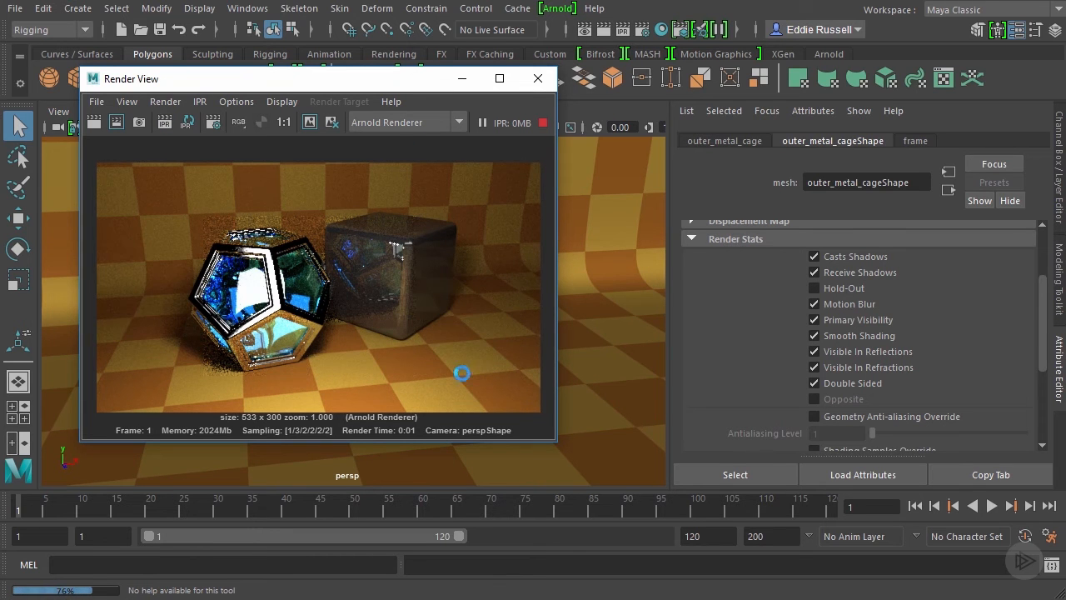
mouse_move(382, 265)
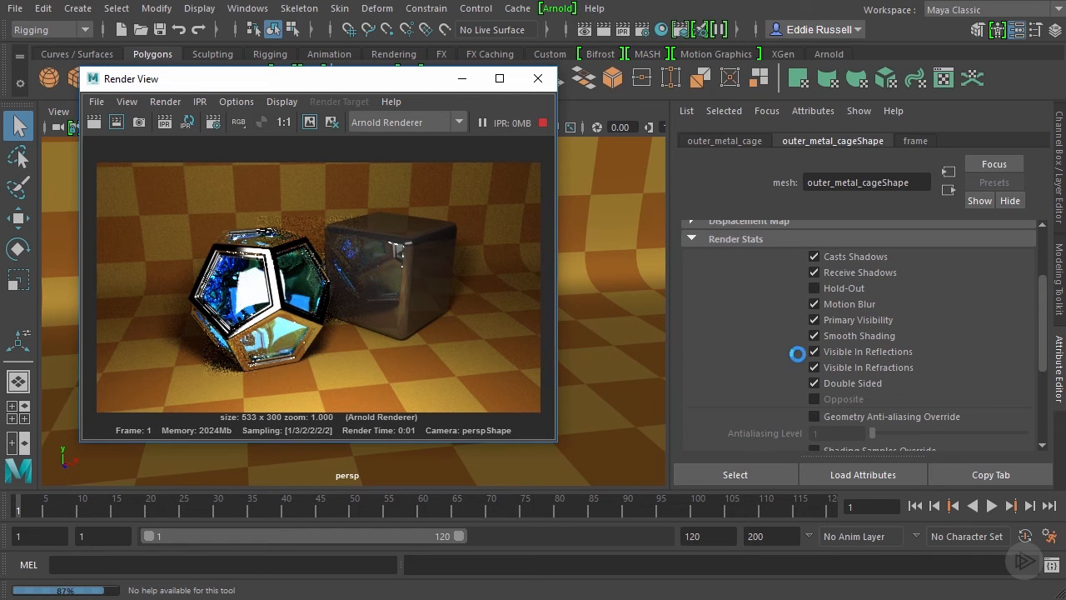
click(814, 350)
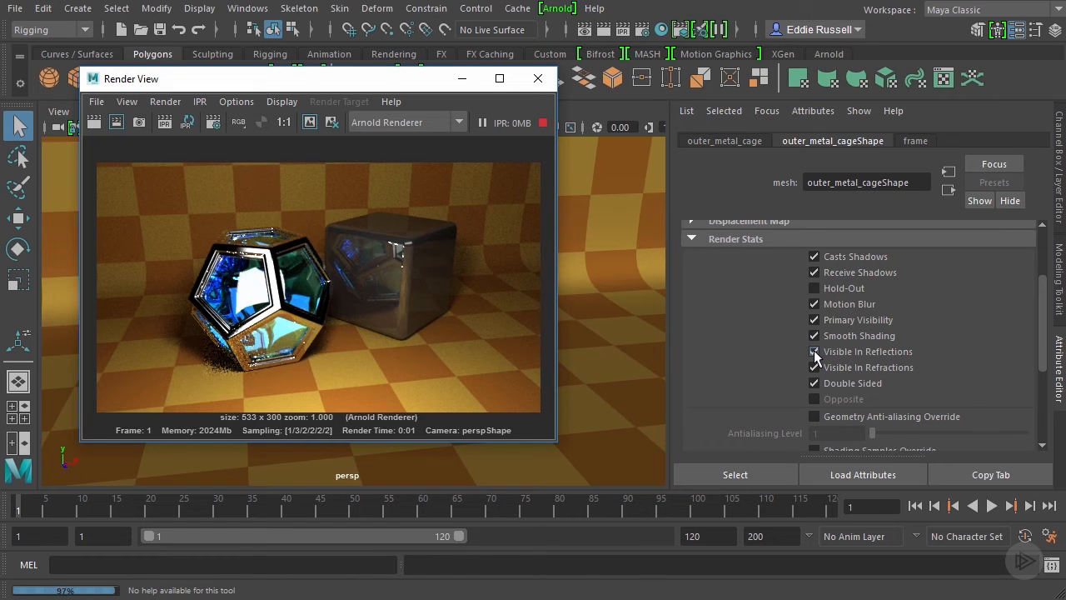
click(814, 350)
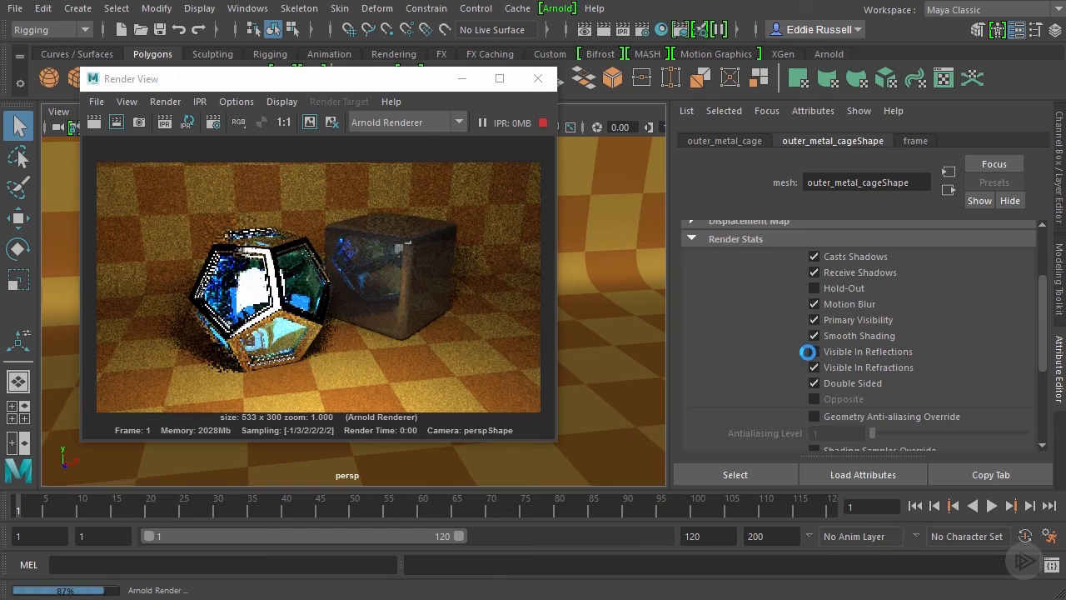
click(814, 351)
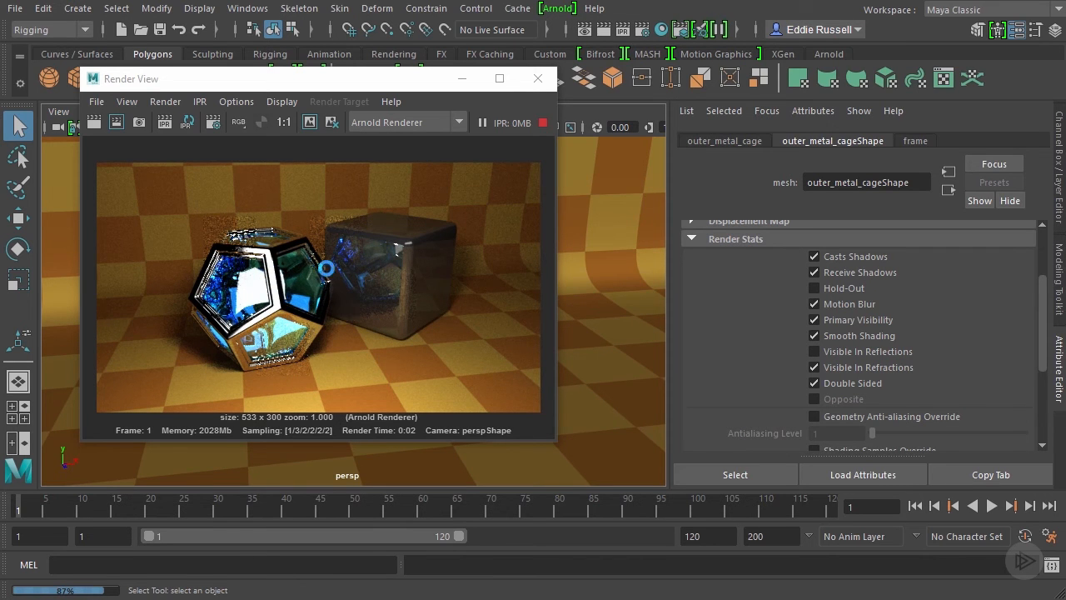
mouse_move(383, 271)
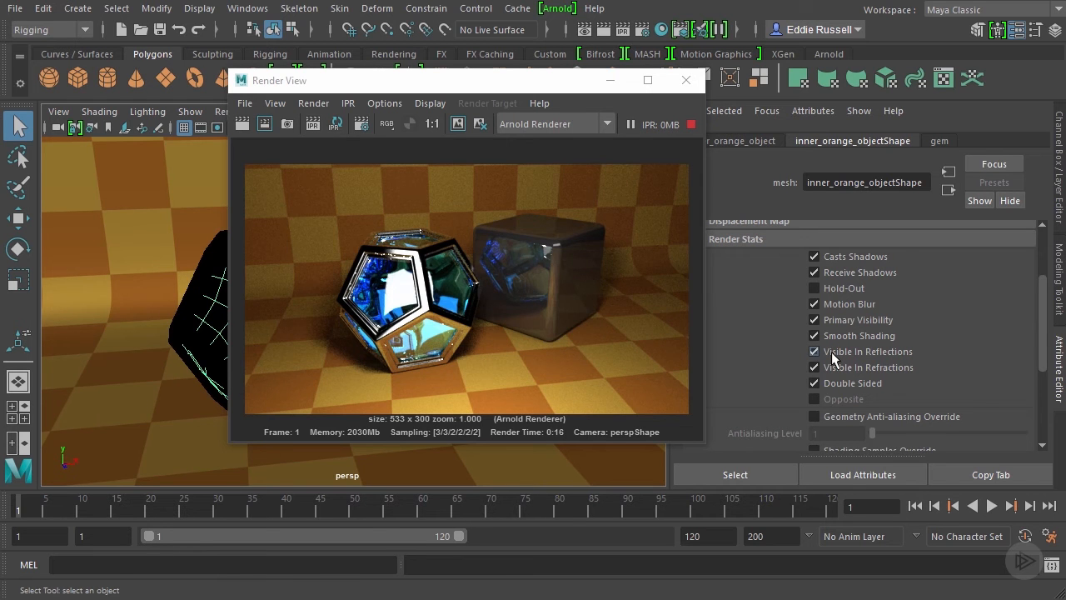
click(814, 351)
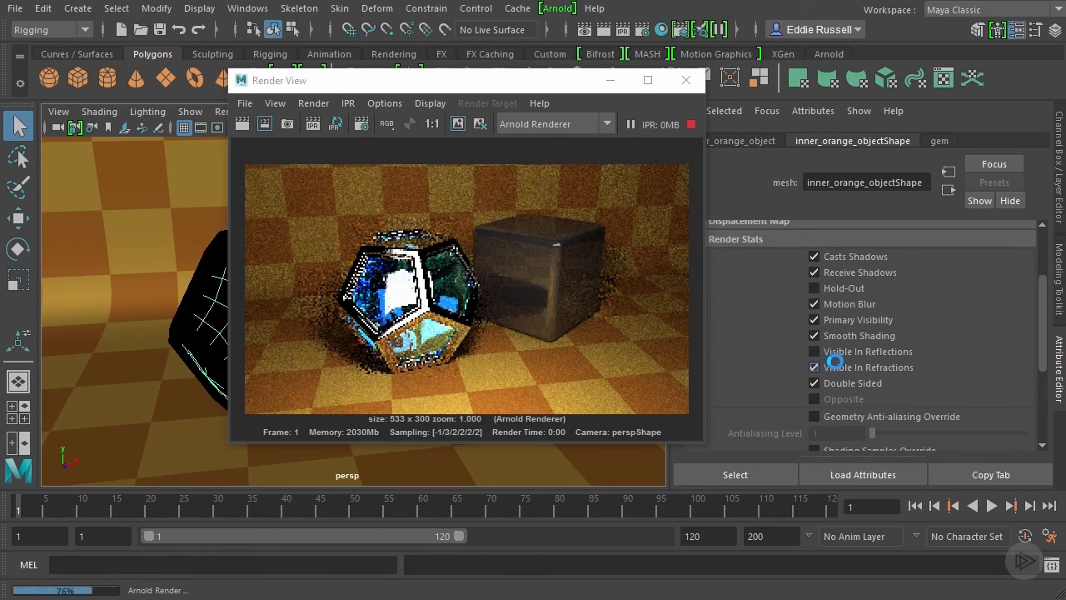
click(814, 351)
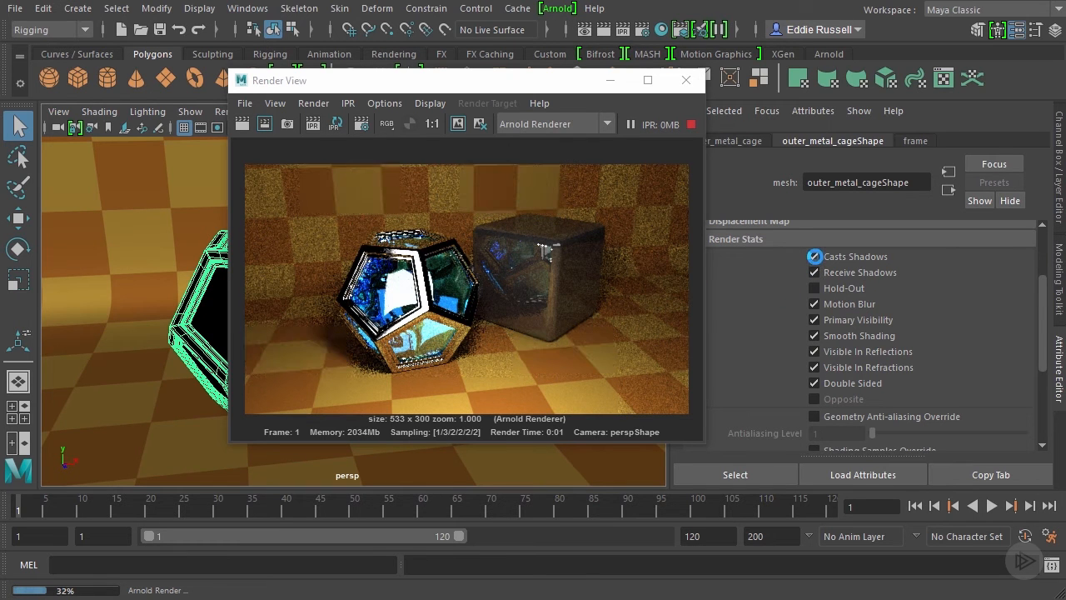
Step: Uncheck Casts Shadows for outer_metal_cageShape and inner_orange_objectShape, then reselect the cage
click(815, 257)
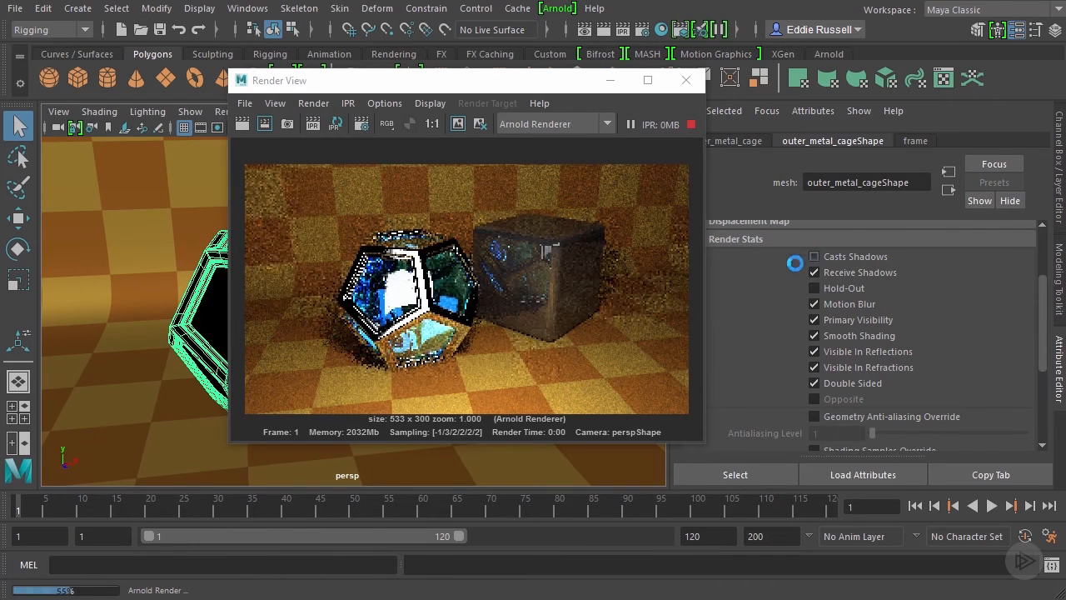
click(814, 255)
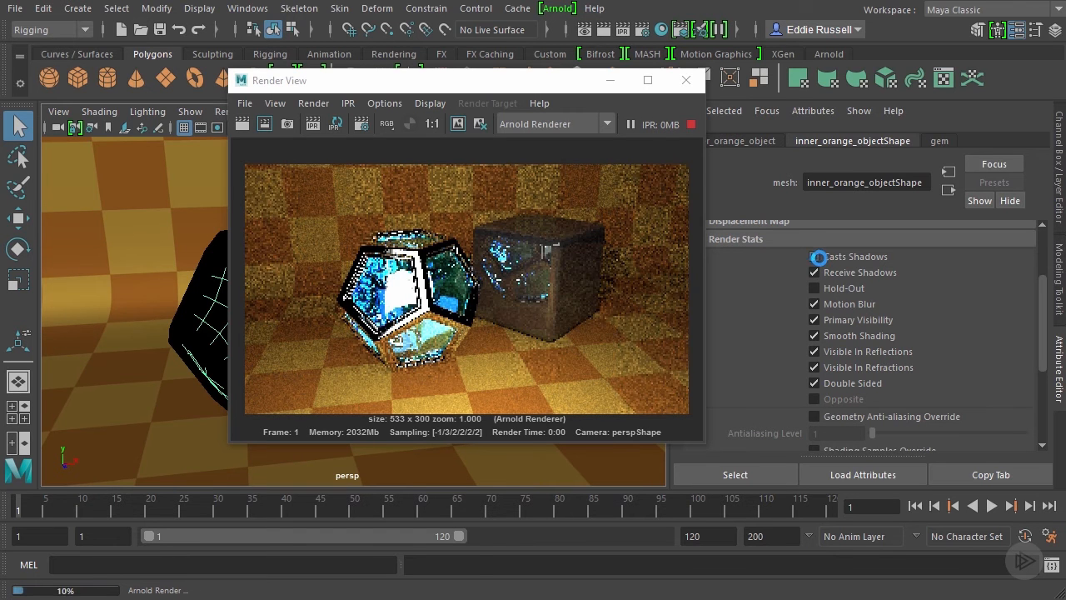
click(814, 257)
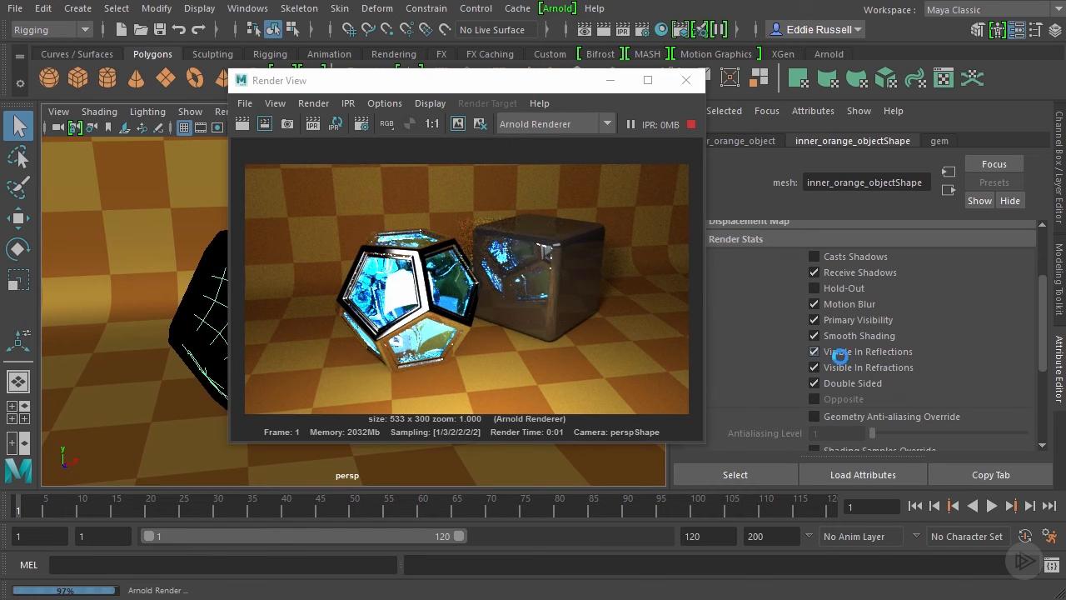
click(814, 351)
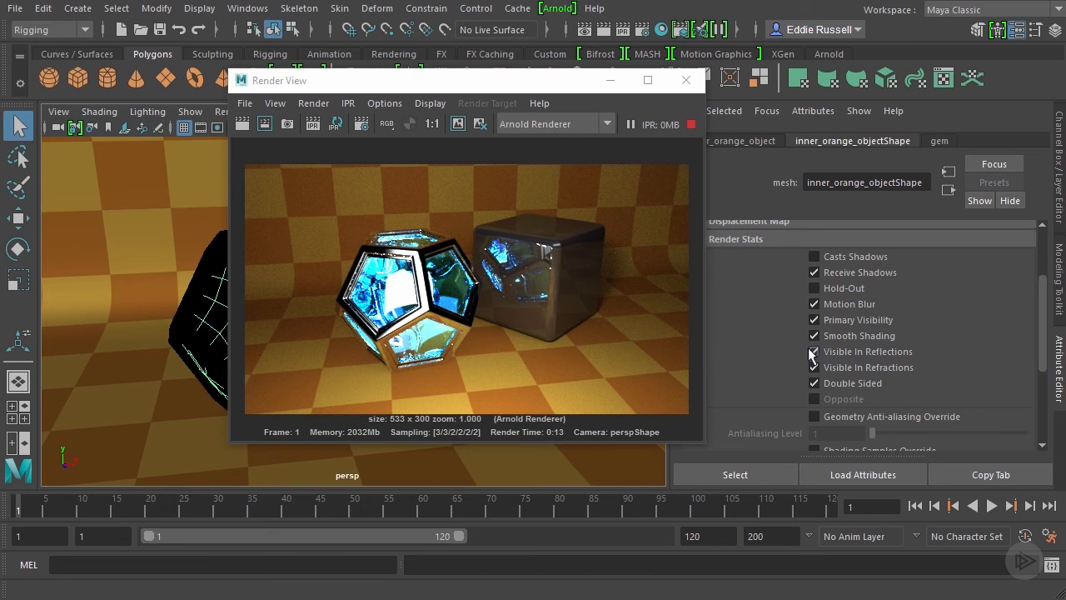
click(813, 367)
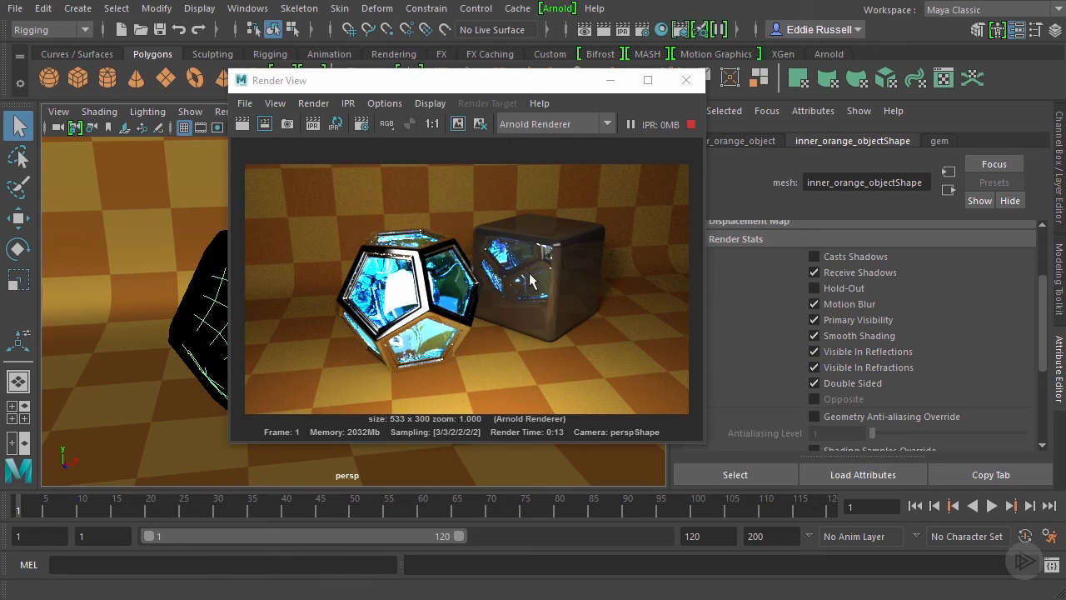
mouse_move(526, 287)
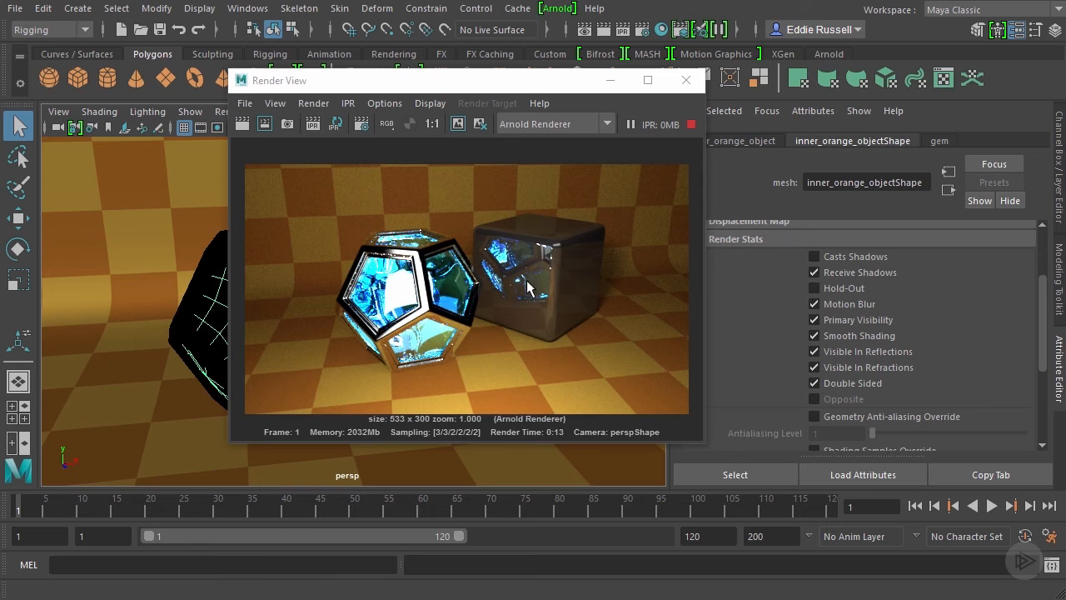
mouse_move(498, 315)
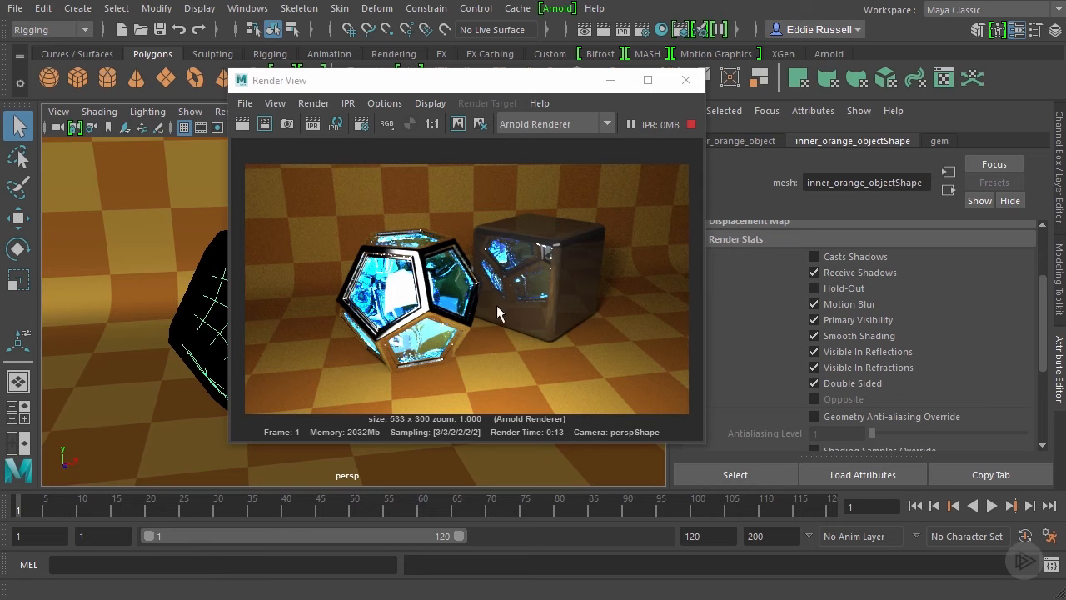
mouse_move(526, 315)
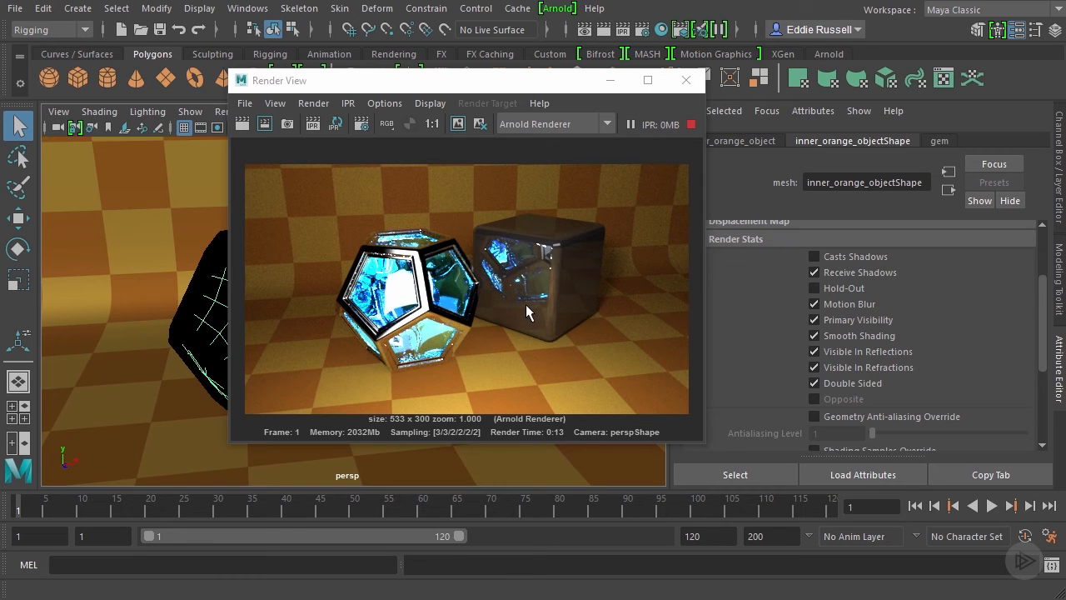
mouse_move(504, 283)
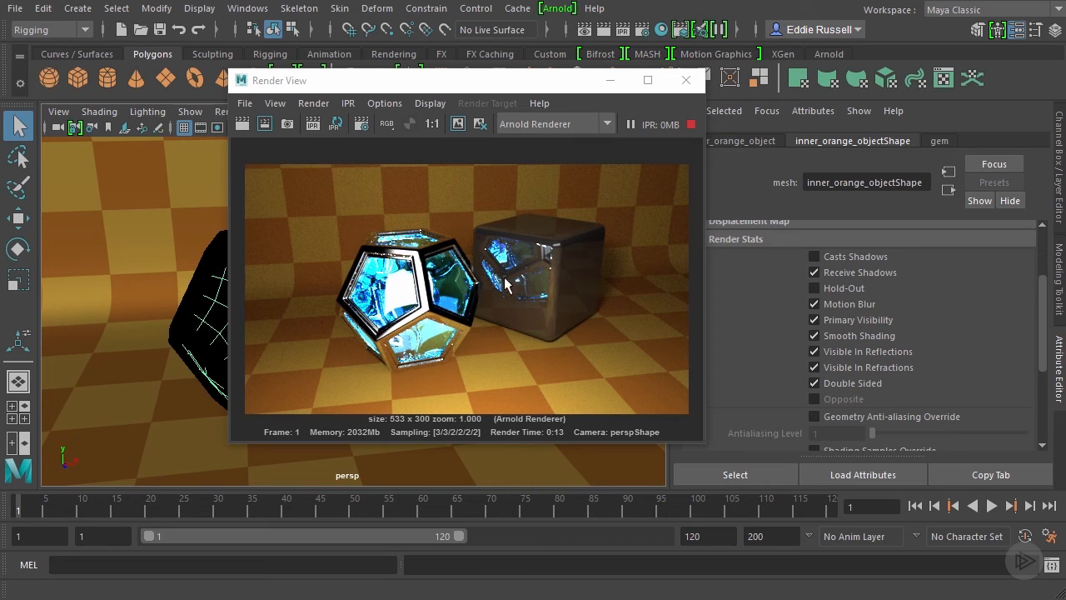
mouse_move(522, 310)
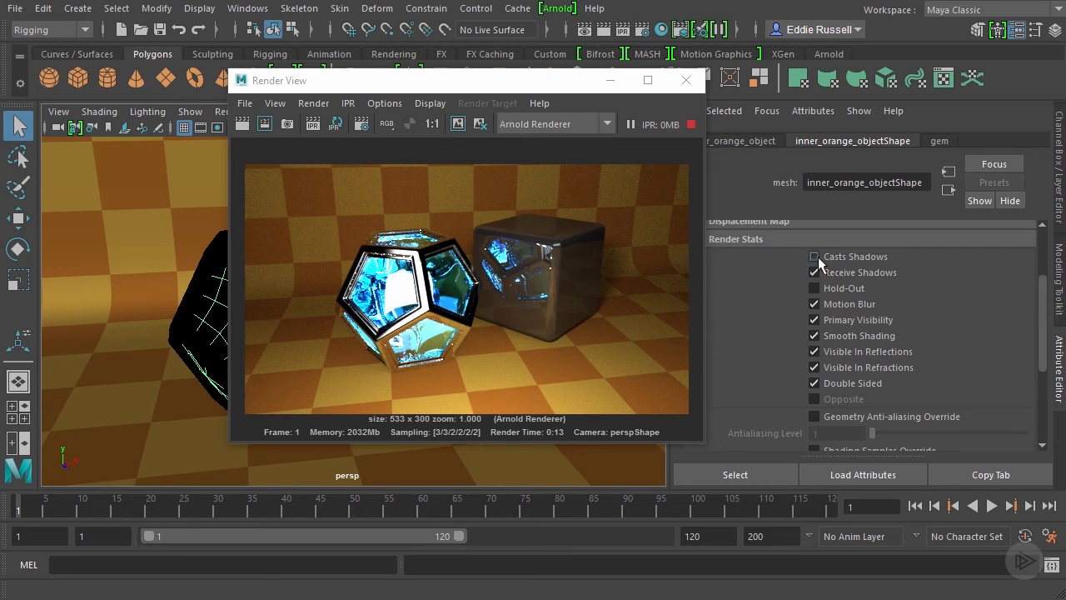
click(814, 257)
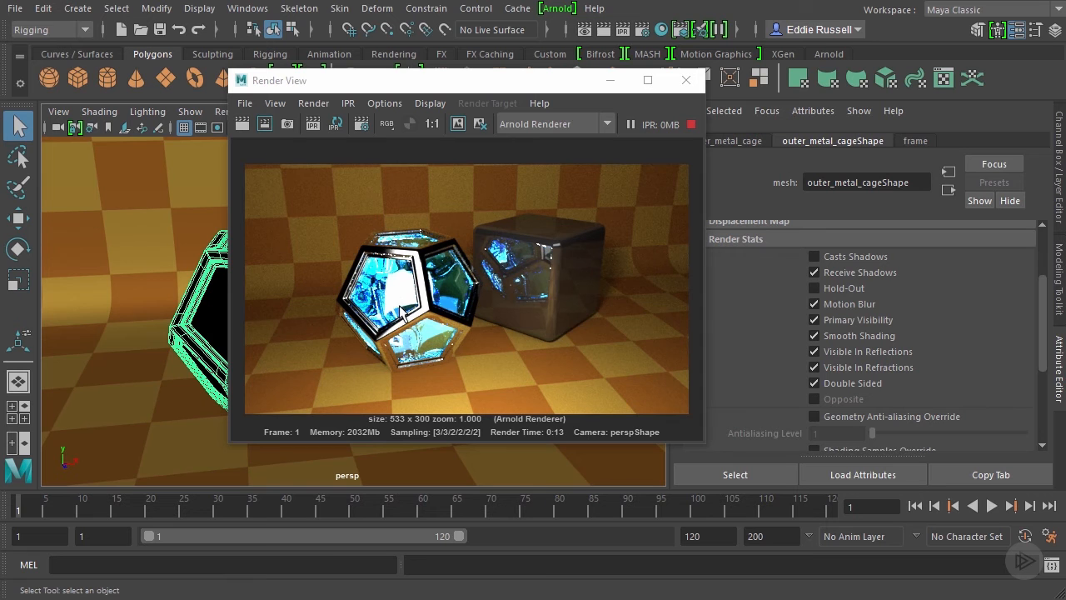
mouse_move(223, 305)
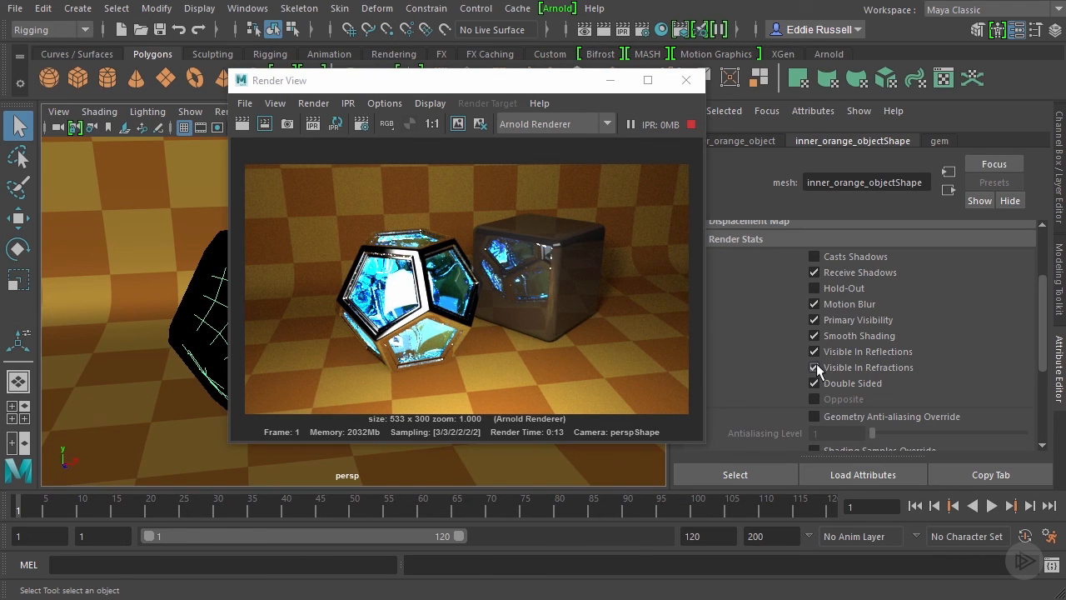
Step: Toggle the cage's Visible In Refractions, Casts Shadows and Visible In Reflections, leaving all checked
click(814, 368)
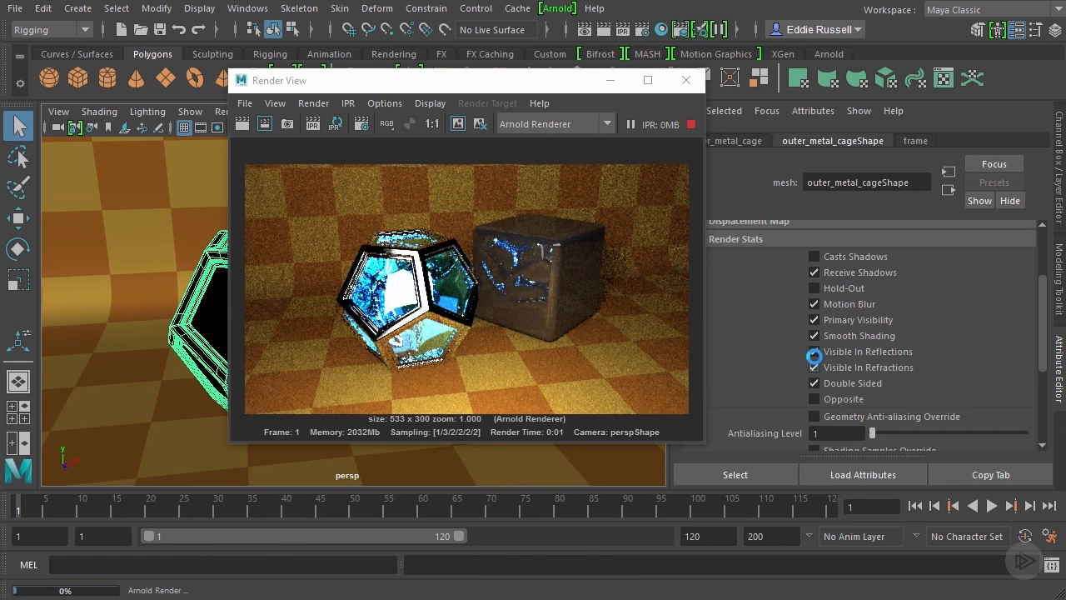
click(814, 351)
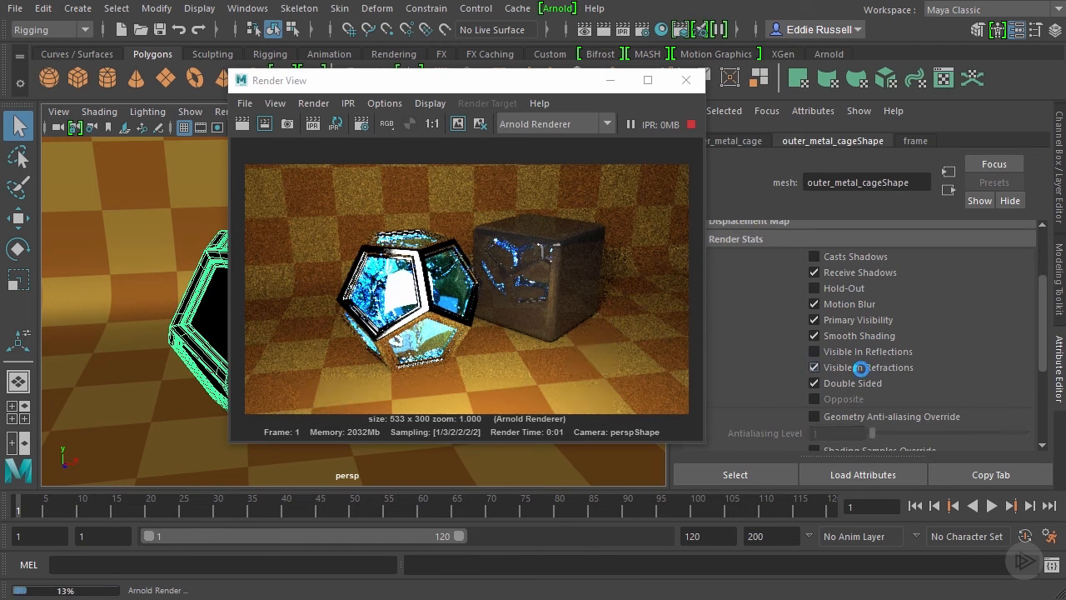
click(814, 351)
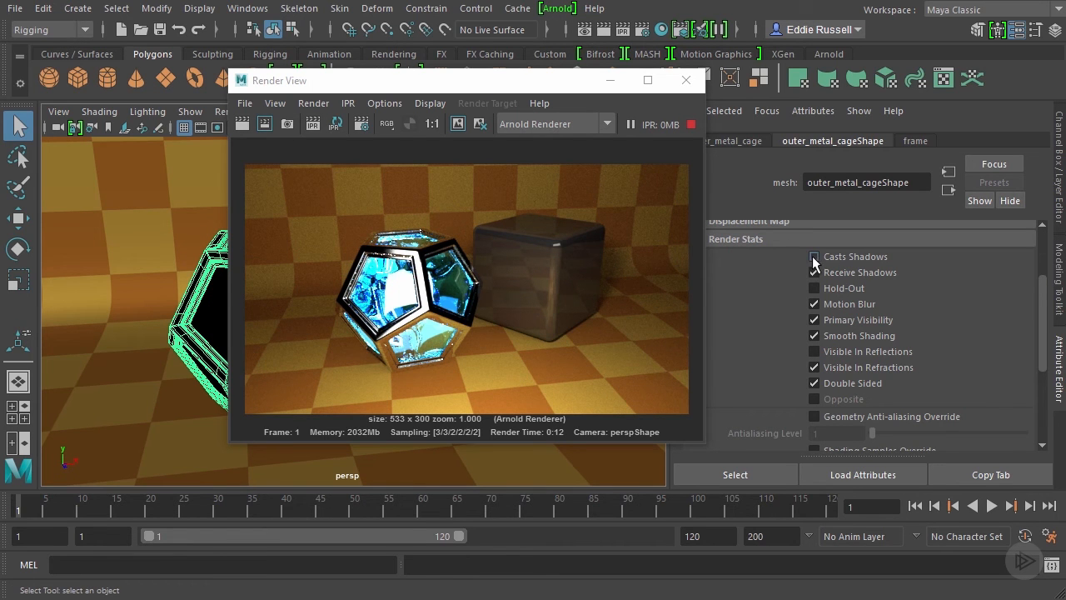
click(813, 256)
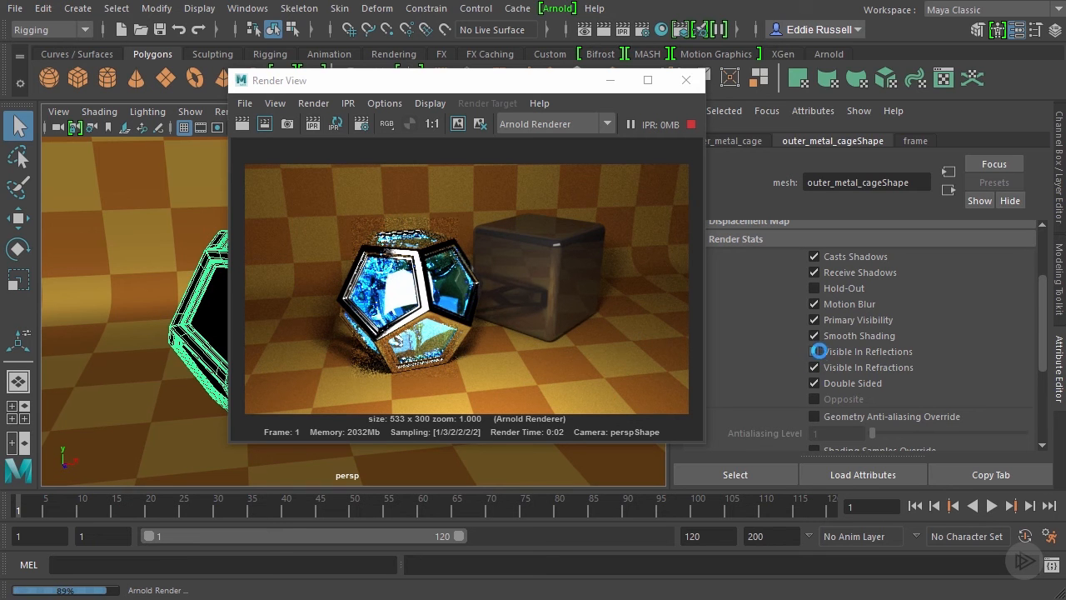
click(814, 350)
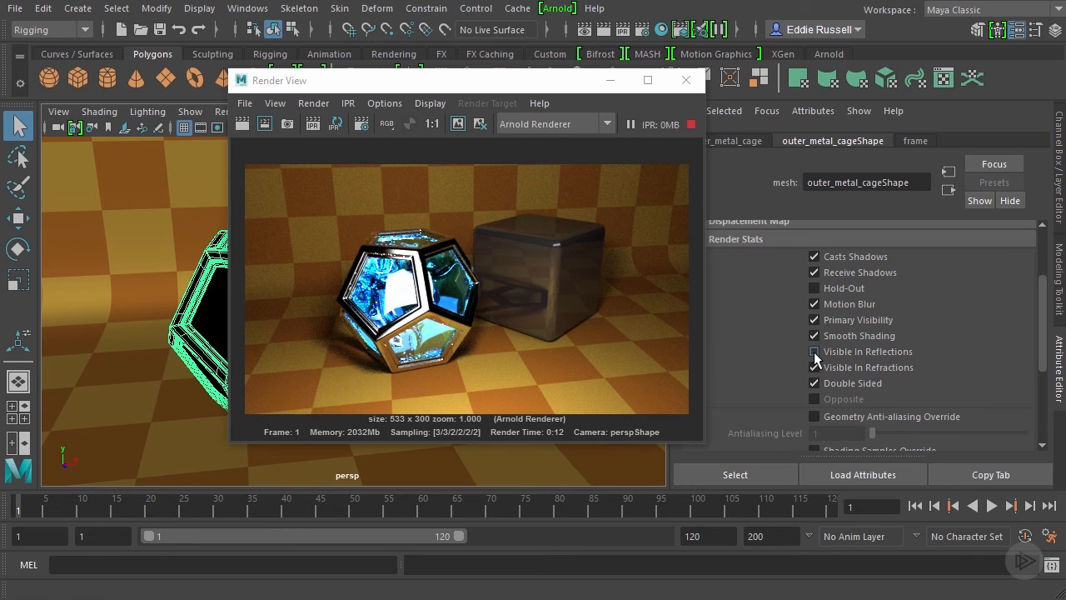
click(814, 351)
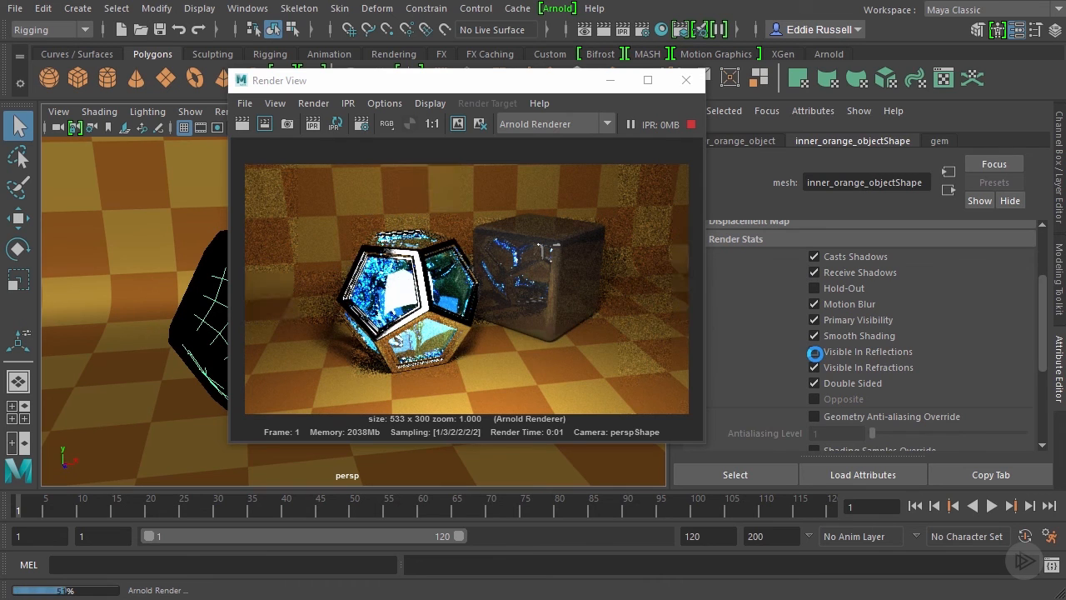
click(814, 351)
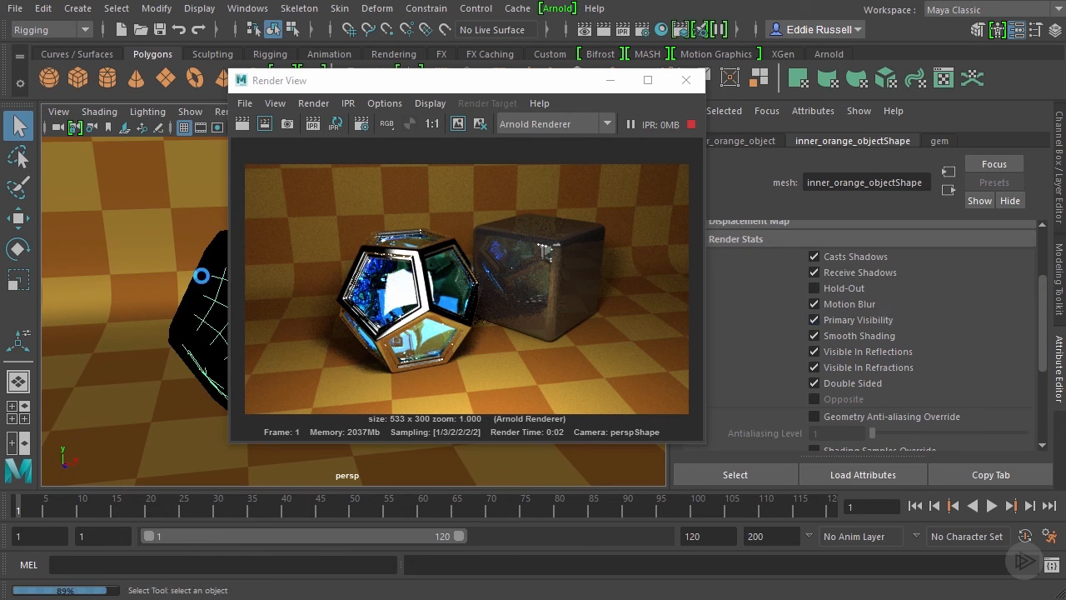
click(200, 325)
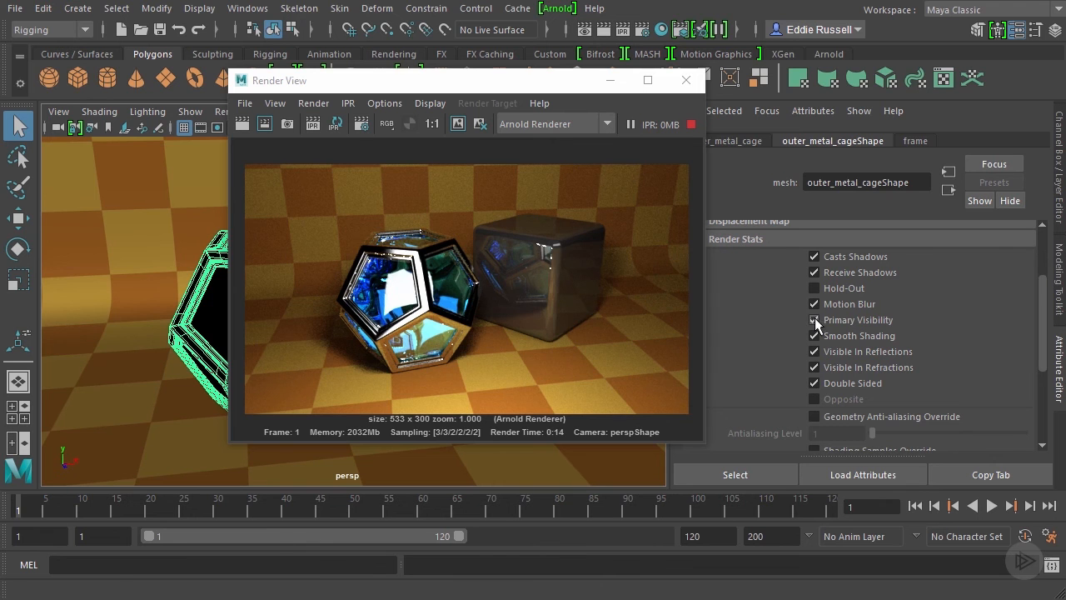
Step: Uncheck Primary Visibility on outer_metal_cageShape so the IPR shows only gem and cube
click(814, 319)
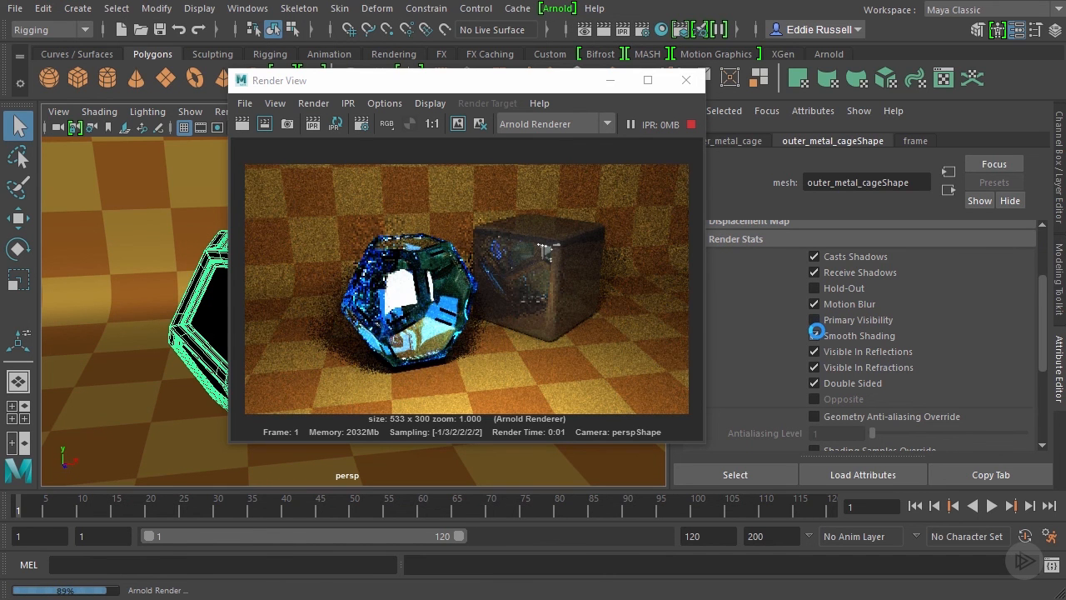
click(814, 320)
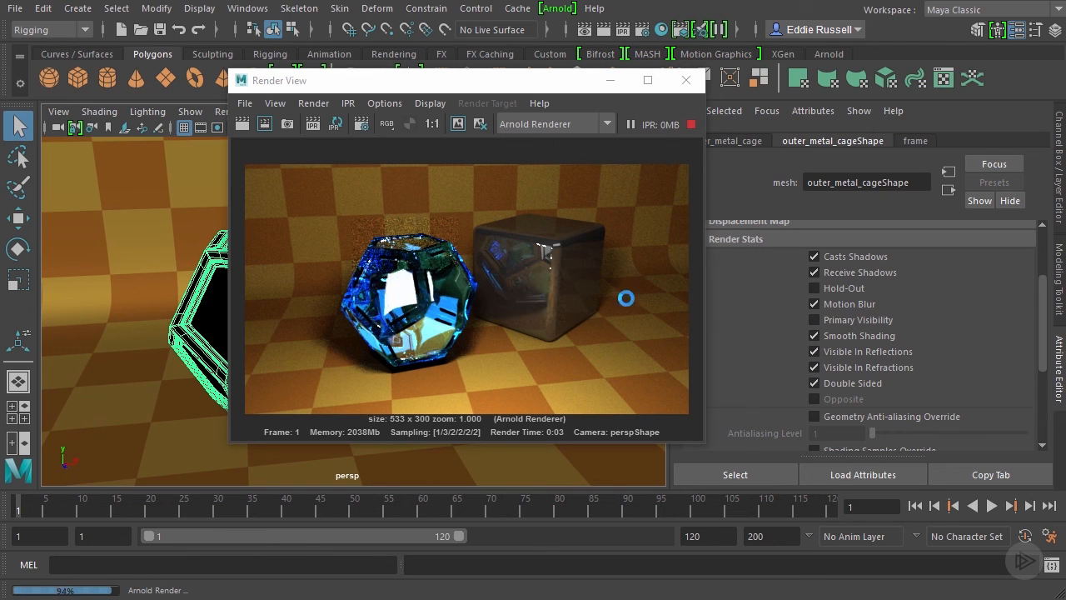
mouse_move(539, 300)
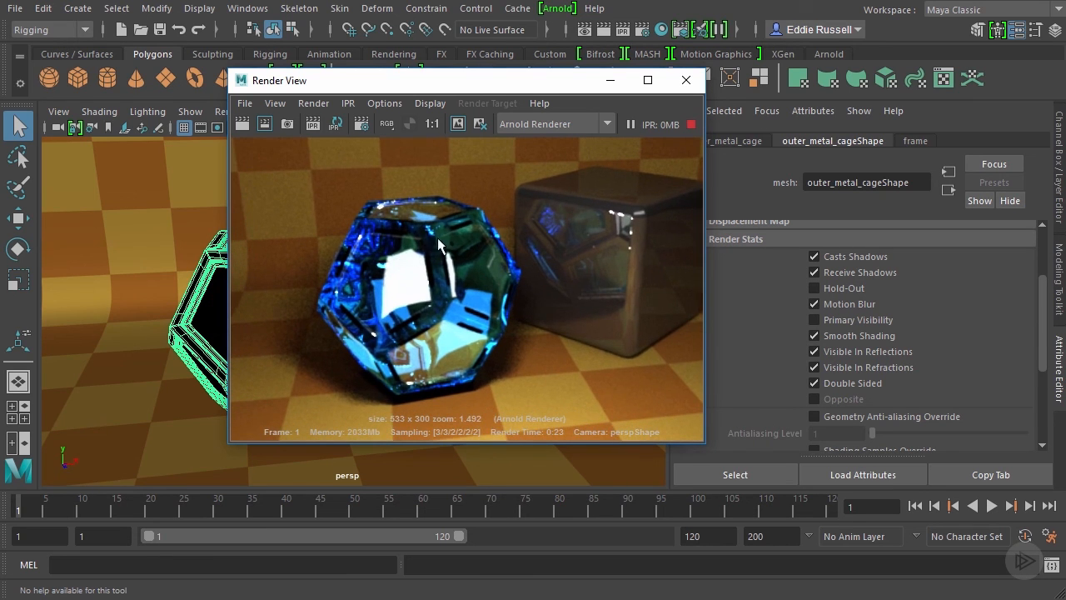
mouse_move(395, 241)
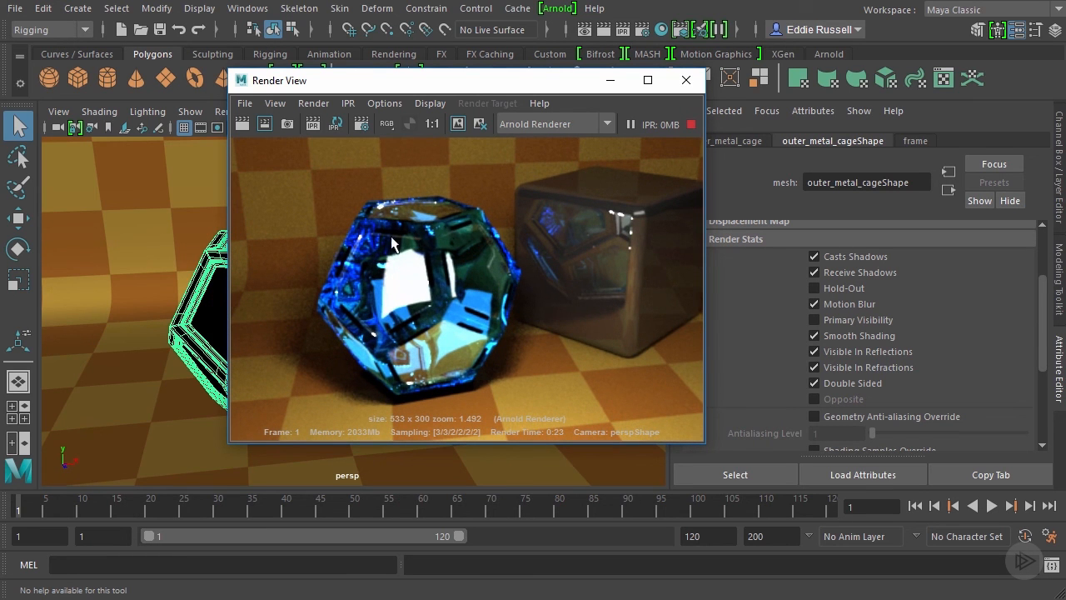
mouse_move(465, 325)
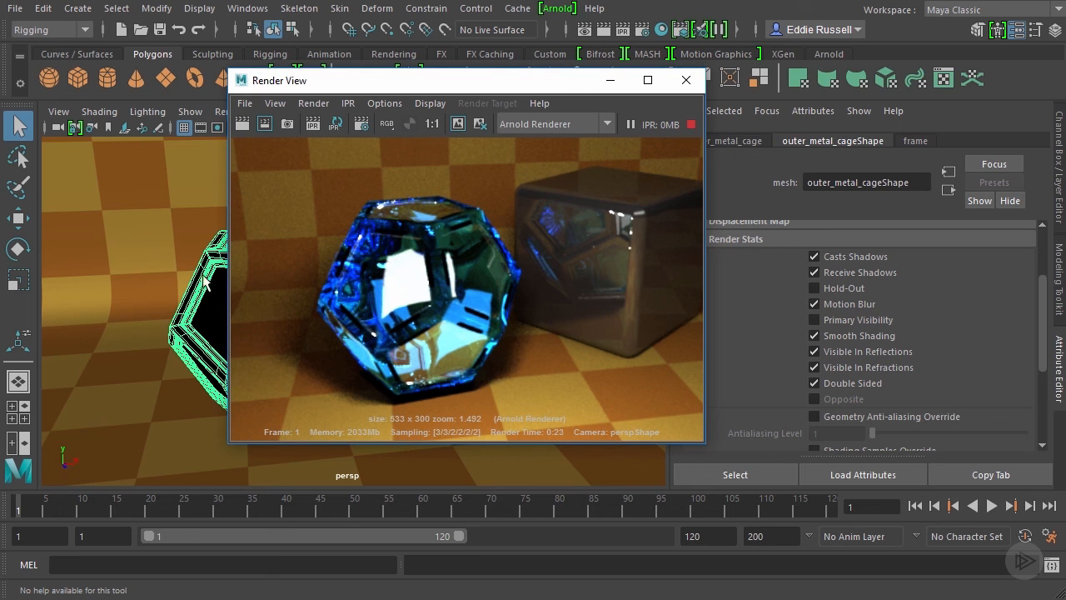
mouse_move(200, 287)
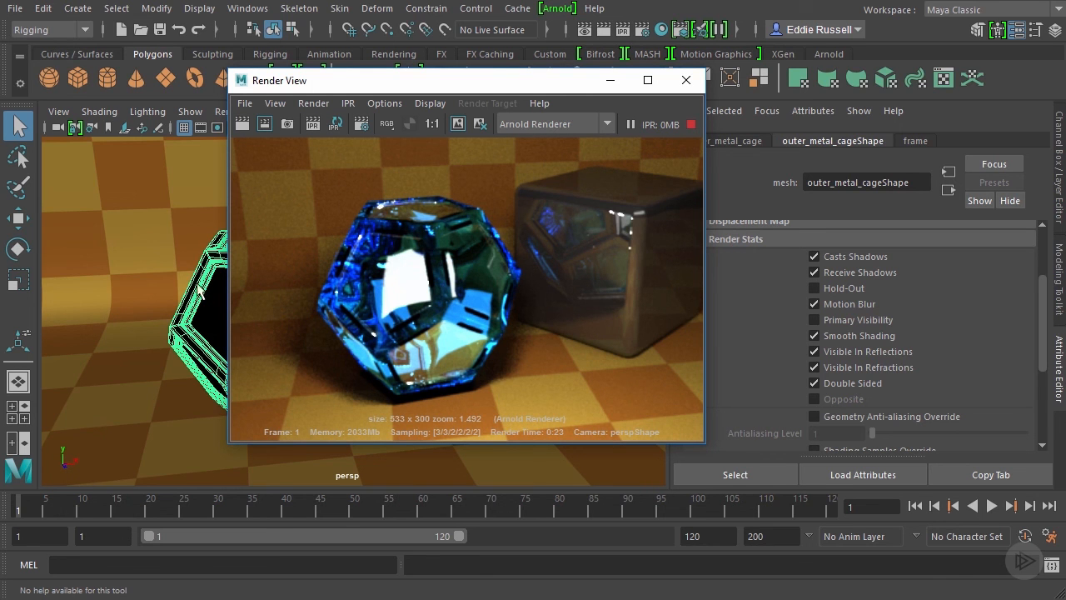
mouse_move(302, 259)
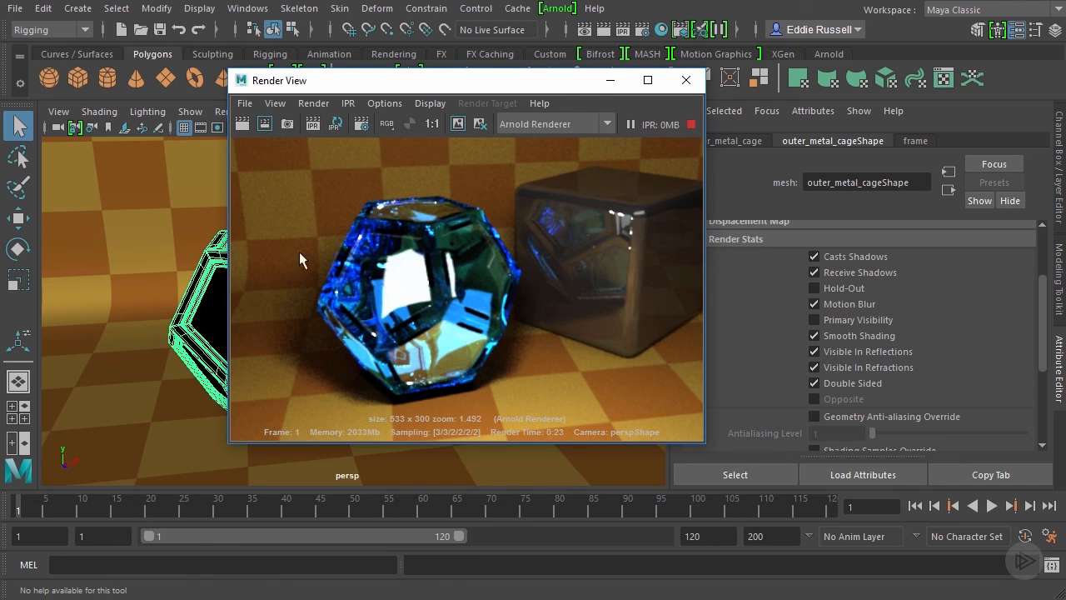
mouse_move(542, 249)
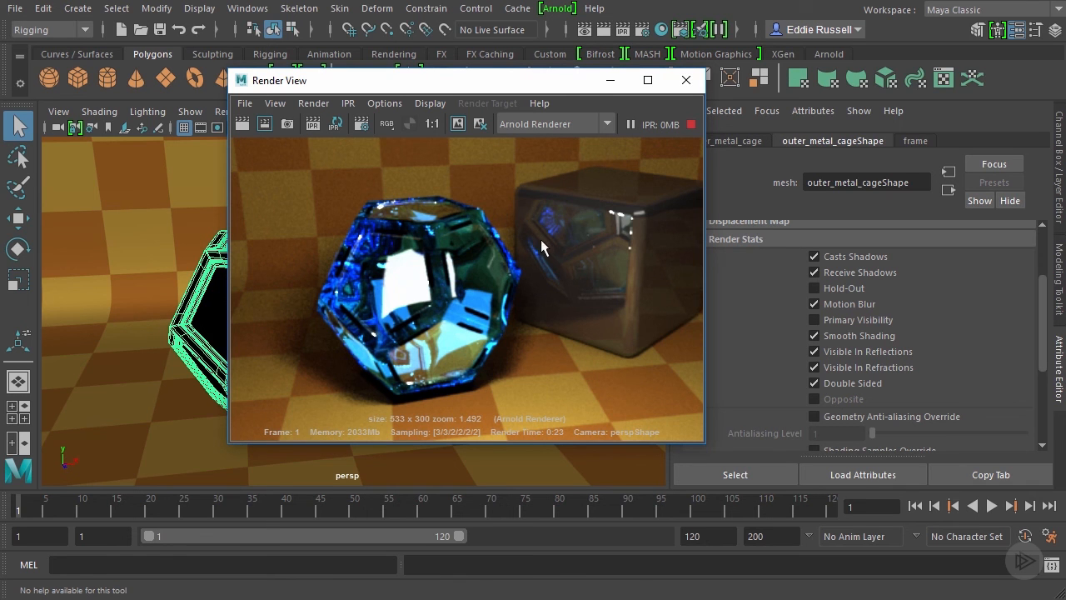
mouse_move(629, 250)
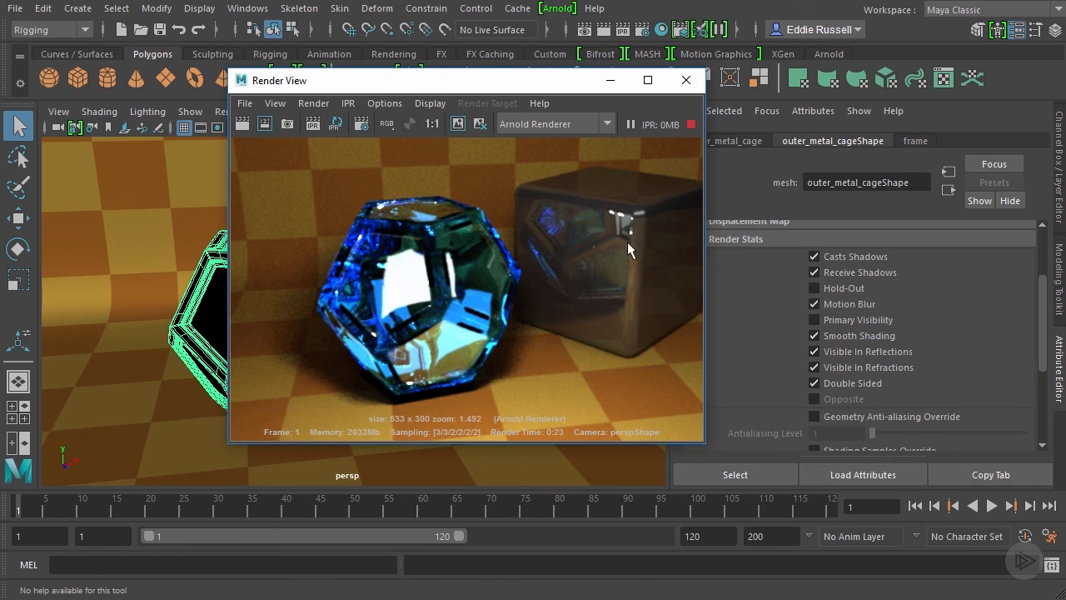
mouse_move(458, 225)
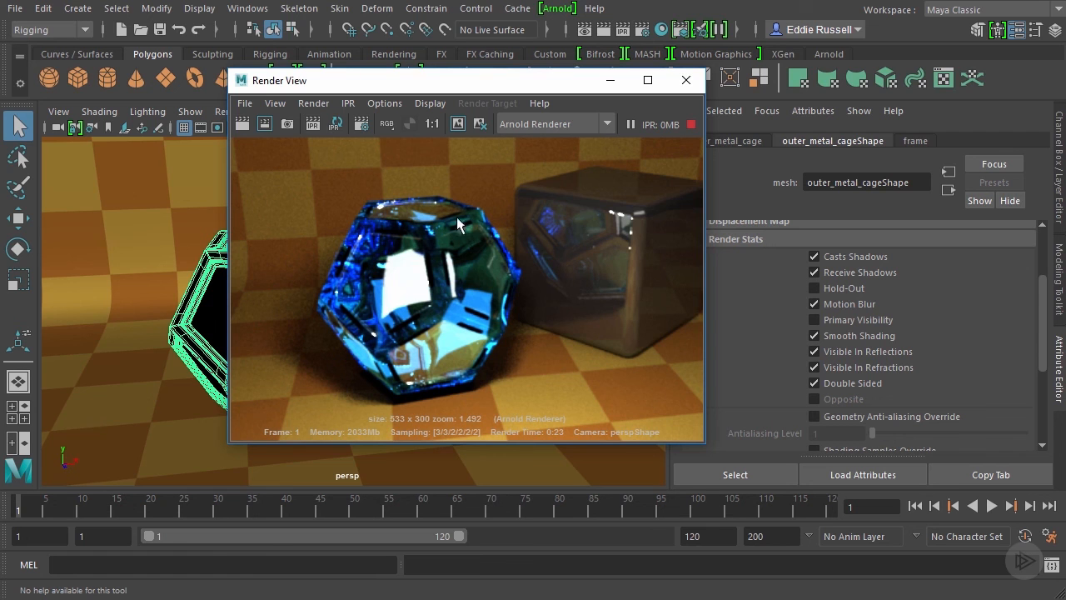
mouse_move(443, 231)
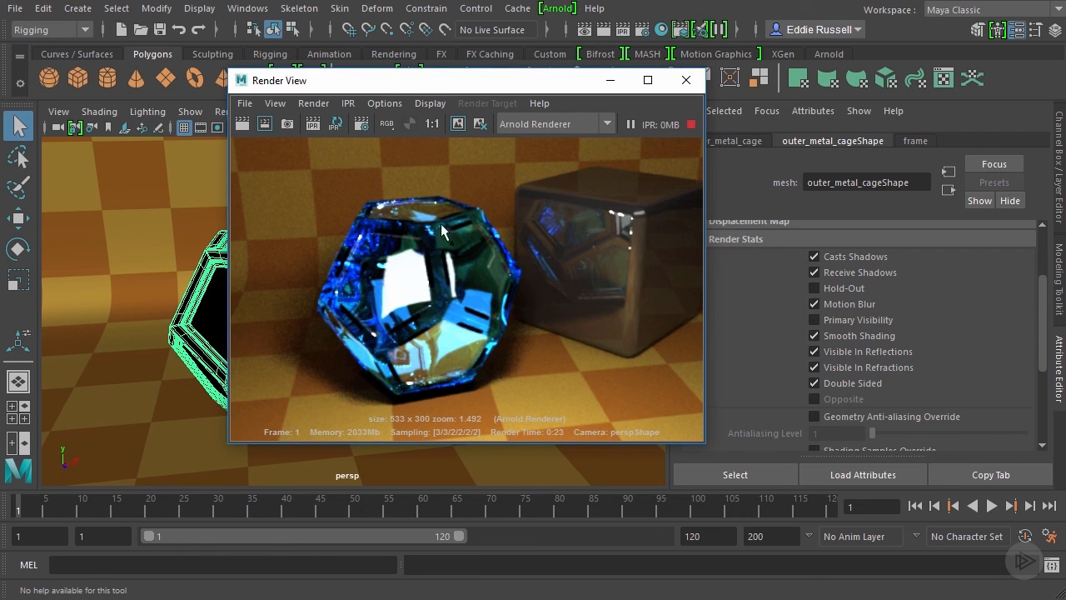
mouse_move(465, 235)
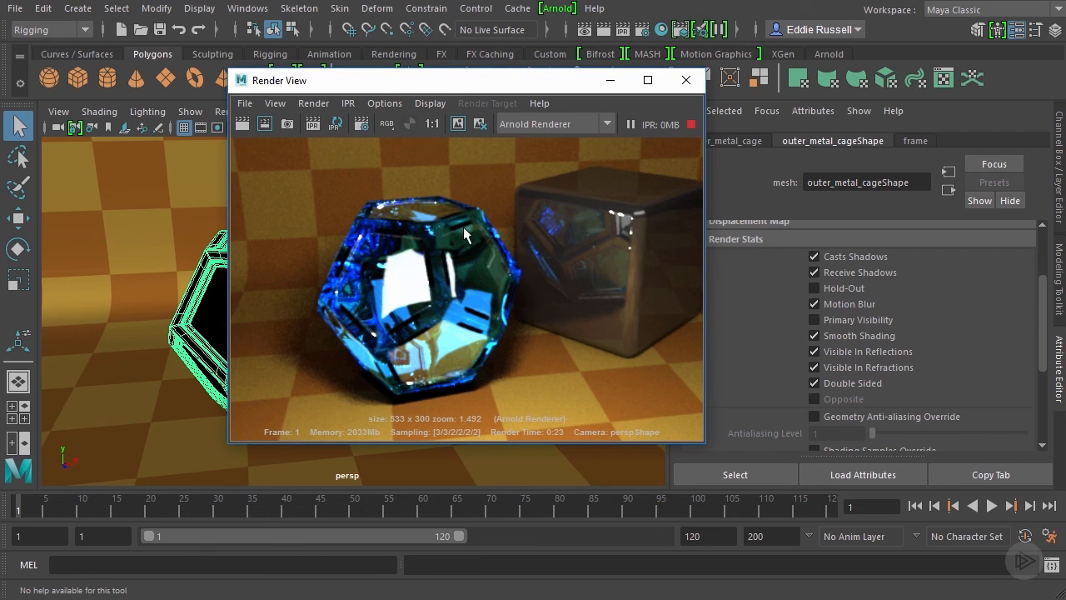
mouse_move(606, 252)
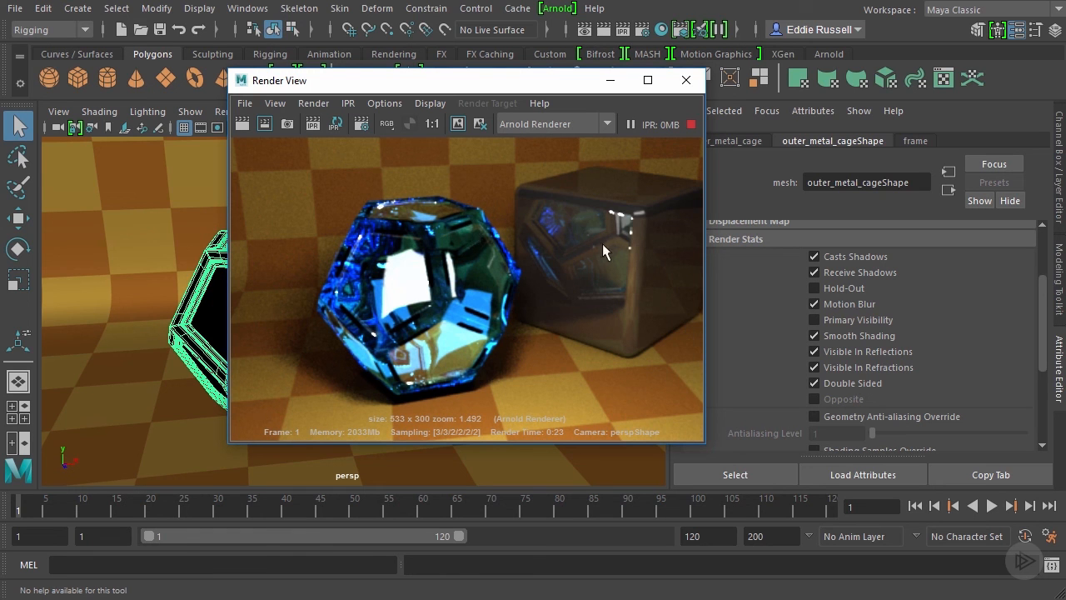
mouse_move(550, 260)
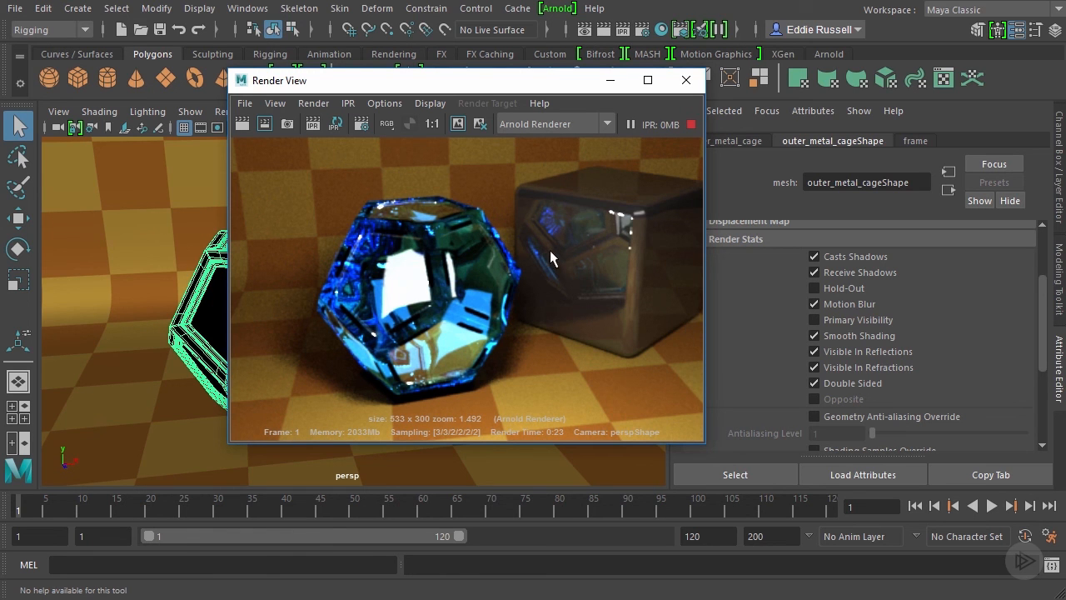
mouse_move(396, 301)
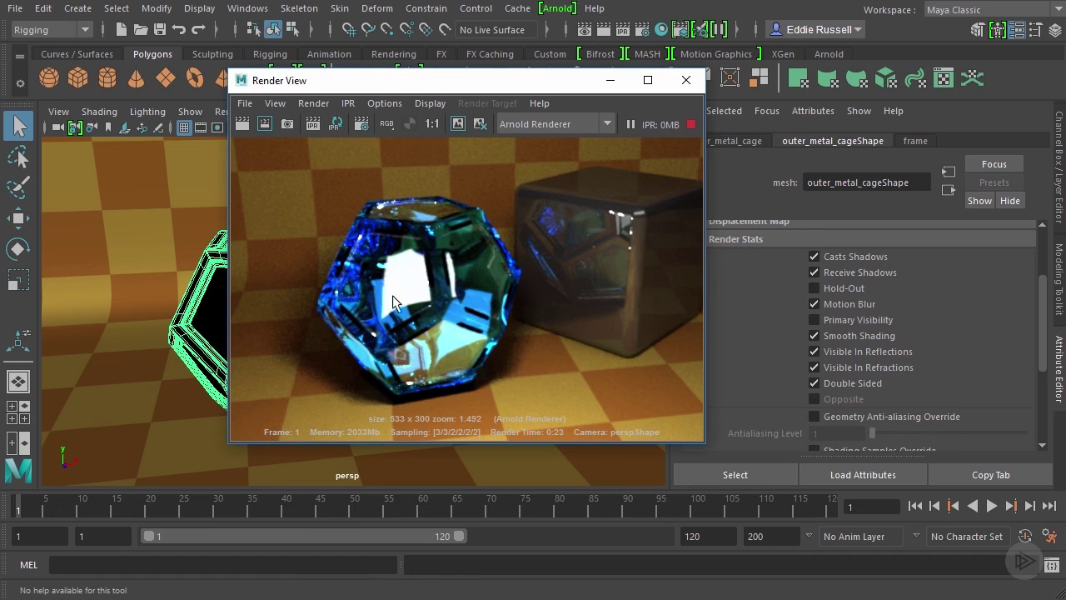
mouse_move(444, 273)
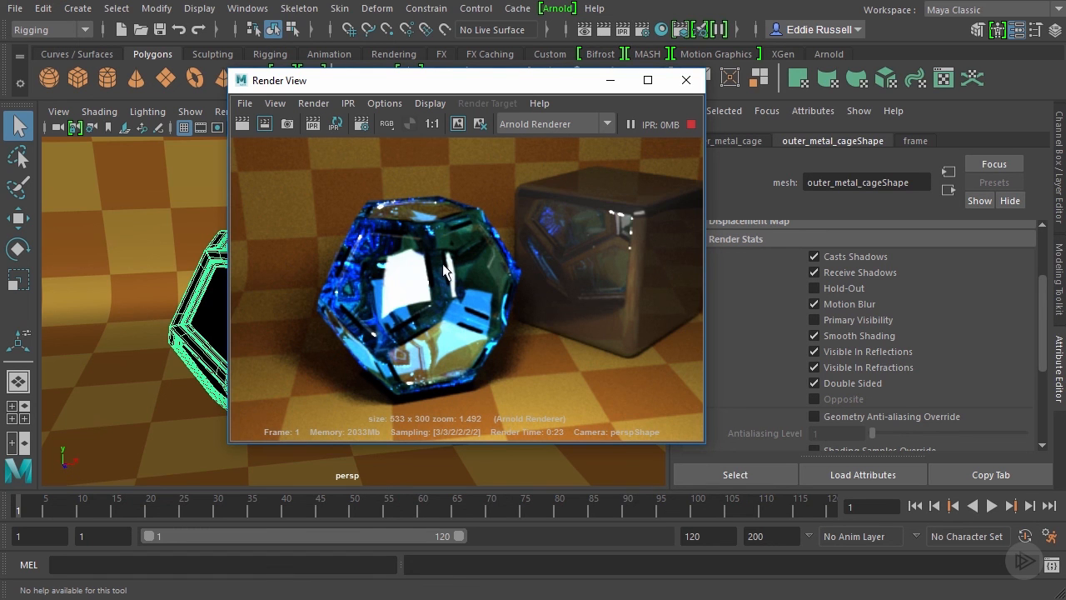
mouse_move(375, 338)
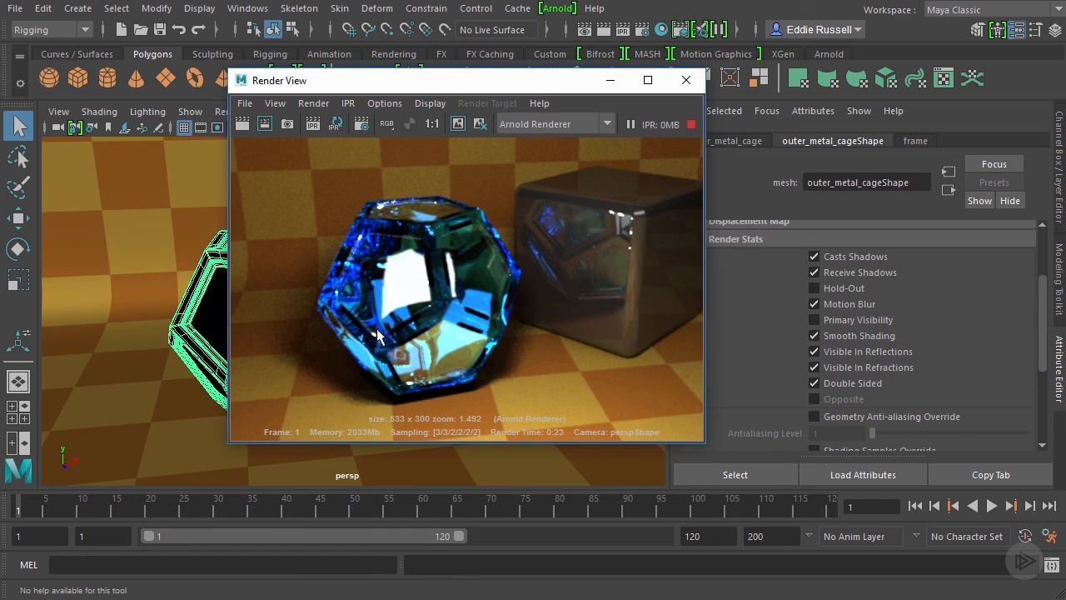
mouse_move(479, 265)
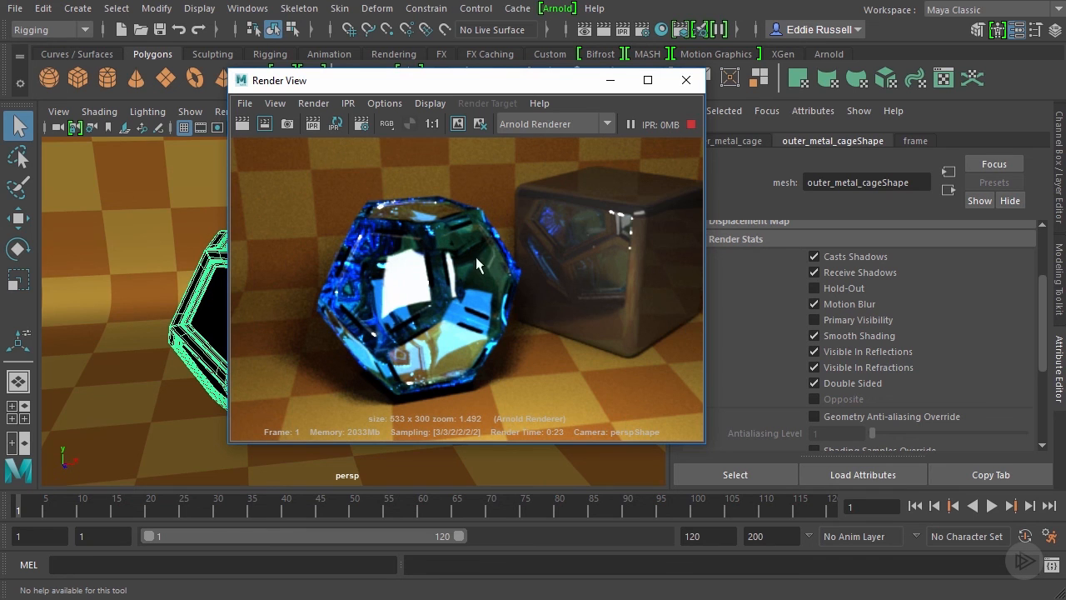
mouse_move(816, 258)
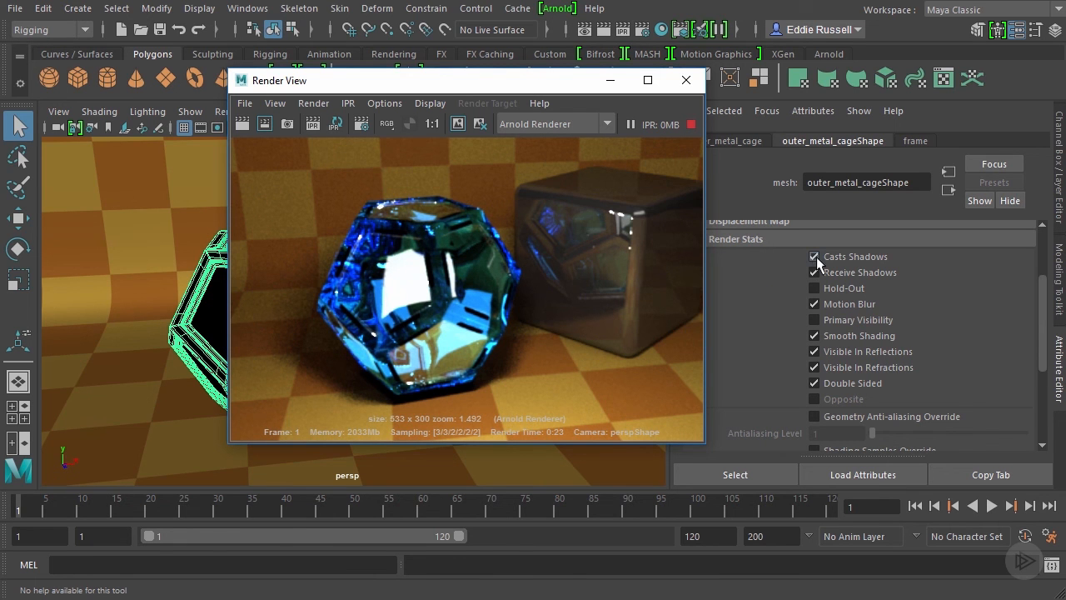
Step: Uncheck Casts Shadows, Visible In Reflections and Visible In Refractions on outer_metal_cageShape
click(814, 255)
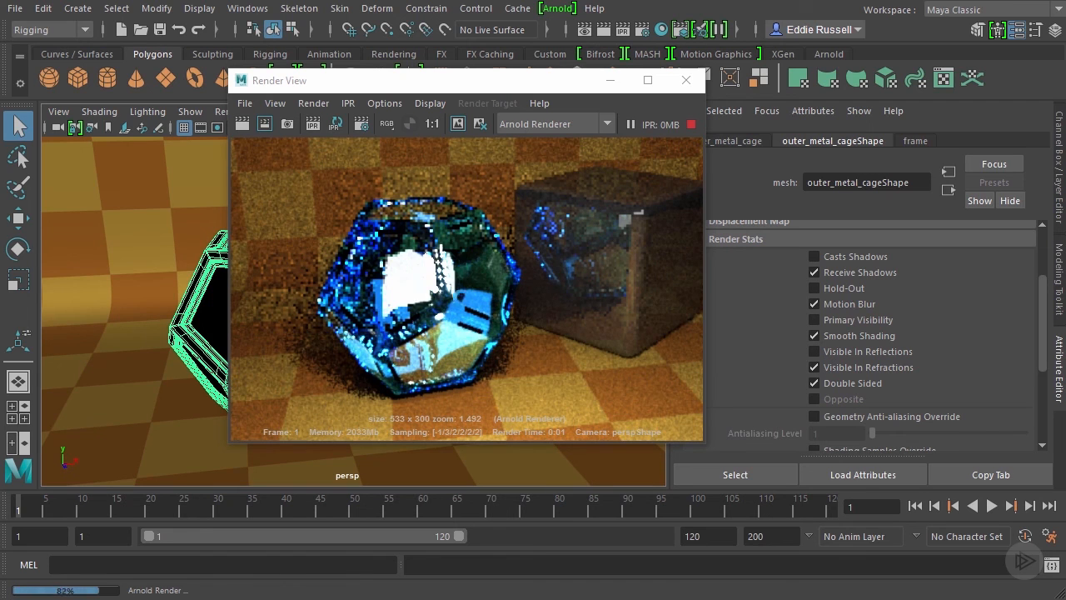
click(814, 367)
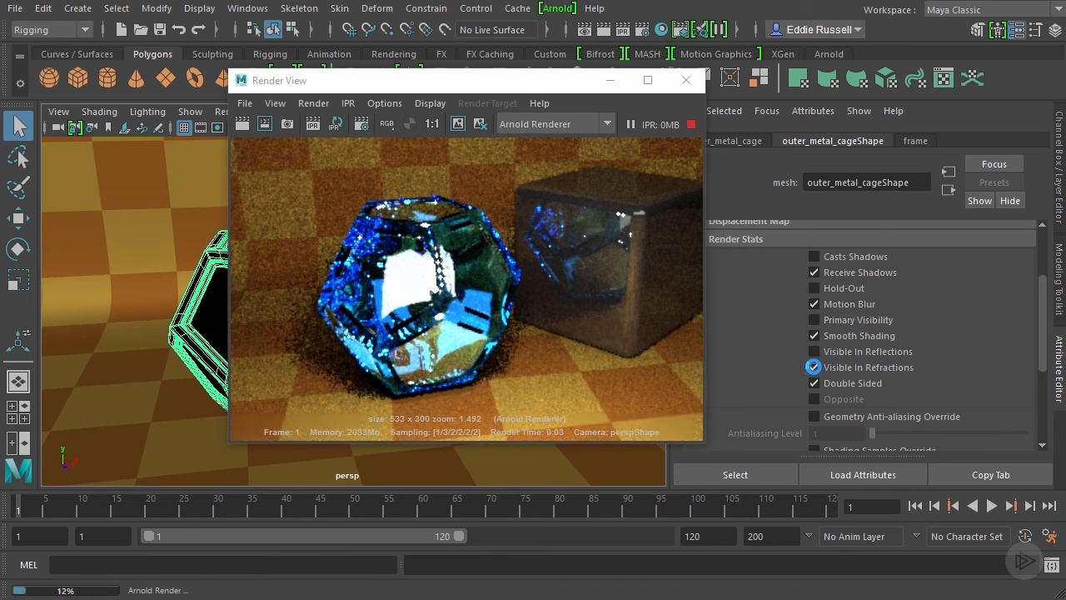
click(814, 367)
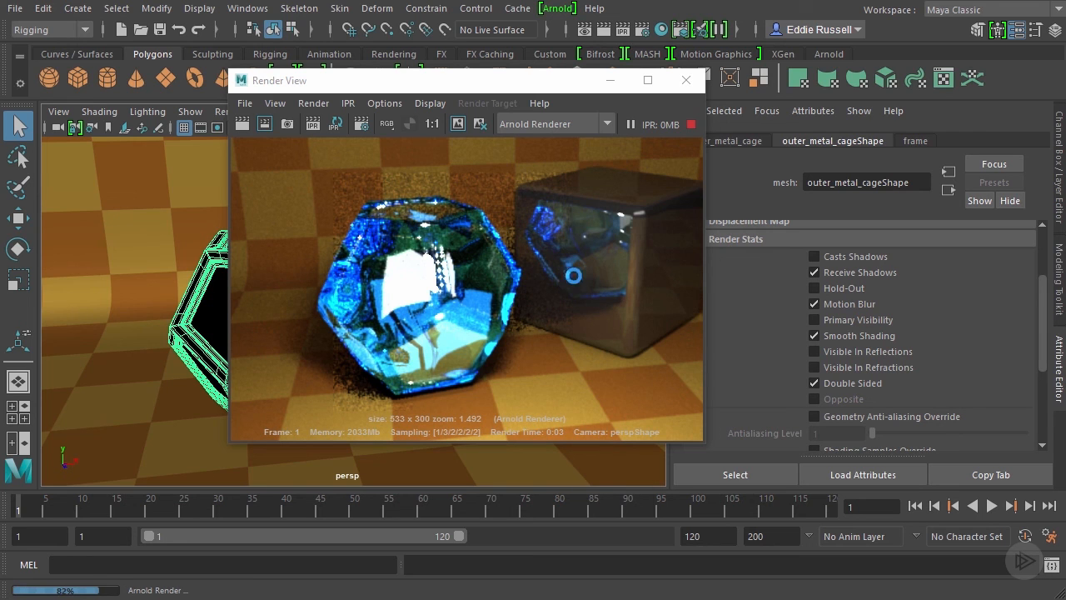
mouse_move(487, 239)
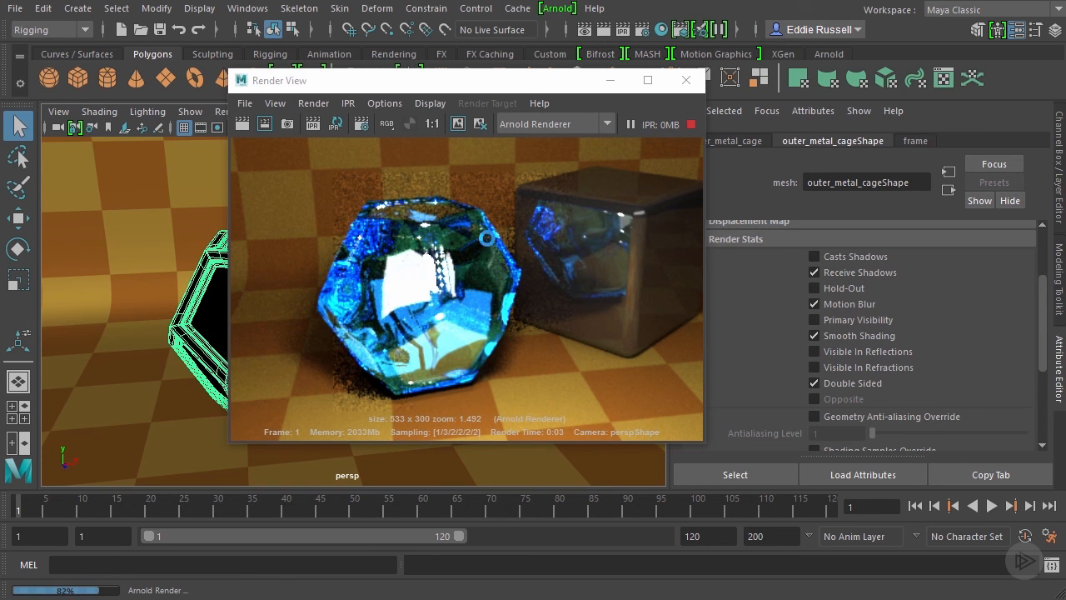